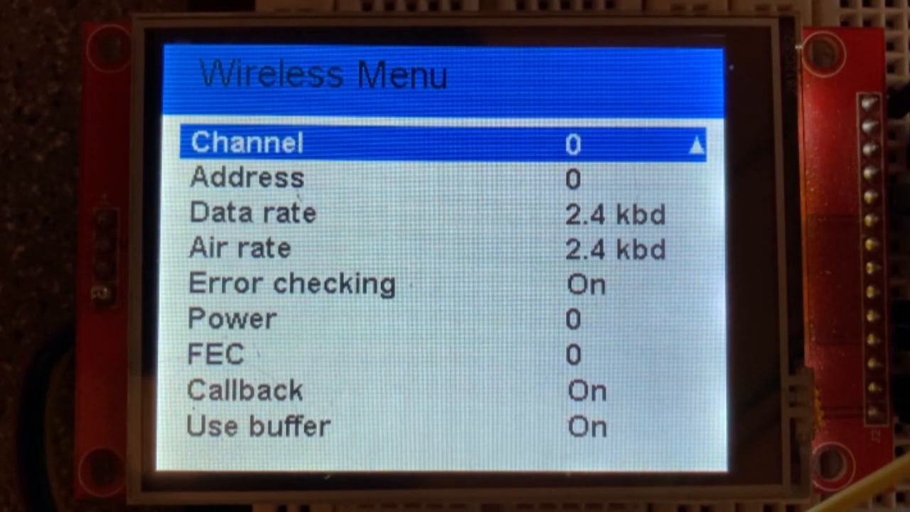
- Rotate through the Wireless Menu and set Channel 3, Air rate 56 kbd, Callback Off
{"action": "key", "text": "down"}
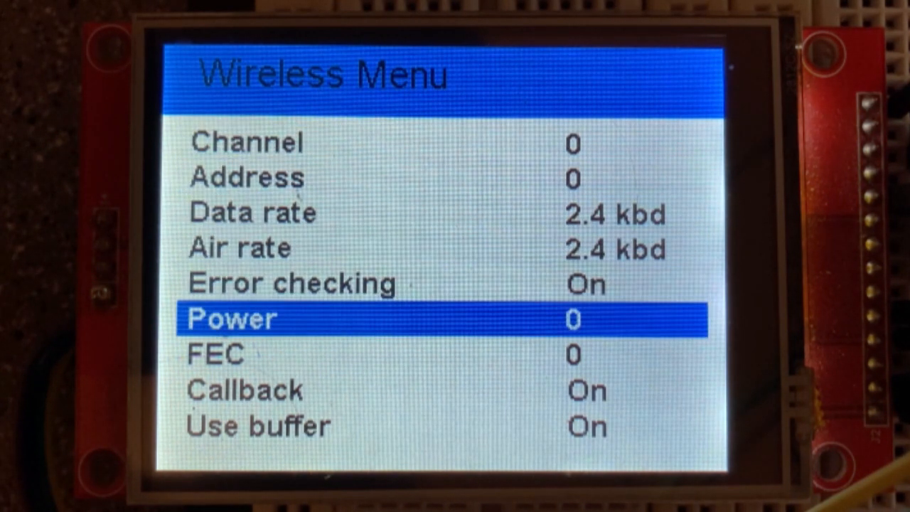
{"action": "key", "text": "down"}
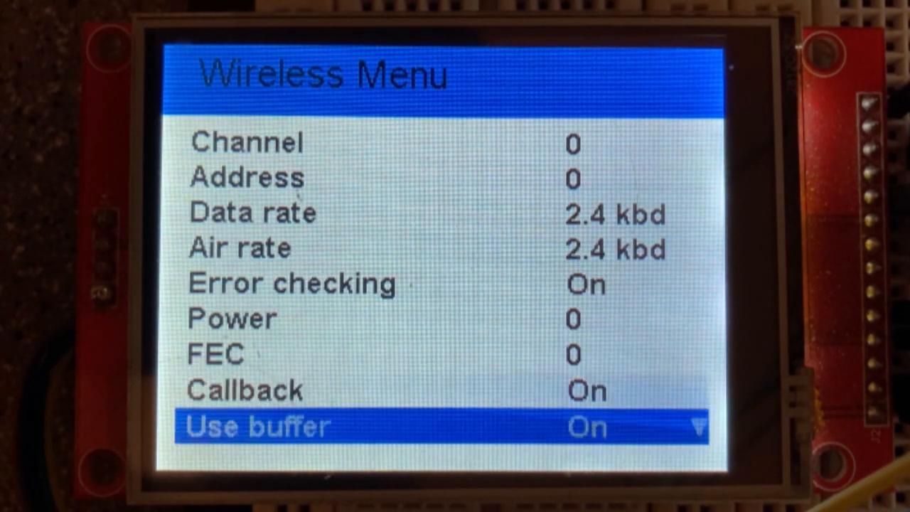
{"action": "scroll", "scroll_direction": "down", "scroll_amount": 3}
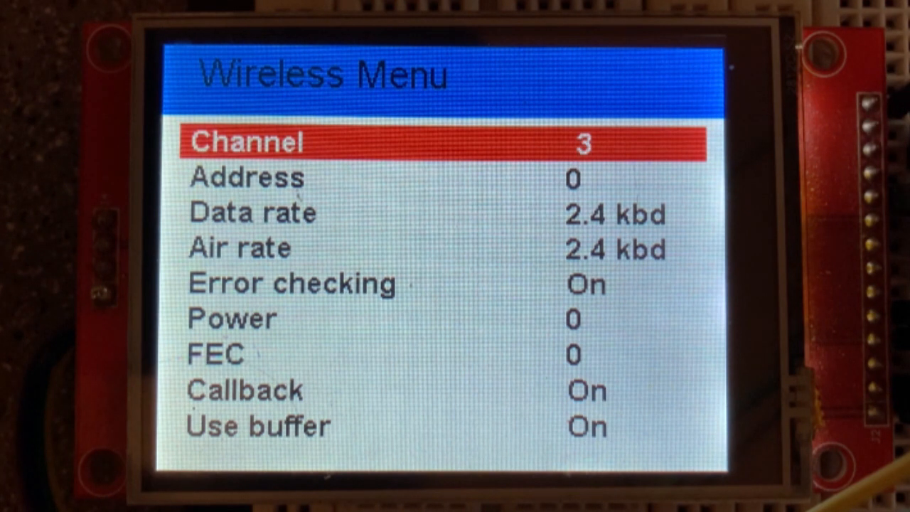
{"action": "key", "text": "Down"}
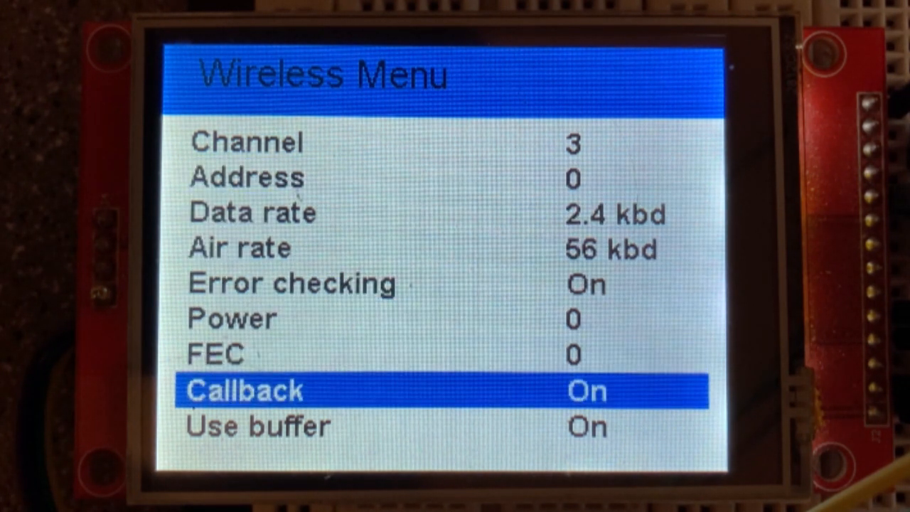
- Scroll the Wireless Menu down to the Use pullups item
{"action": "left_click", "coordinate": [586, 391]}
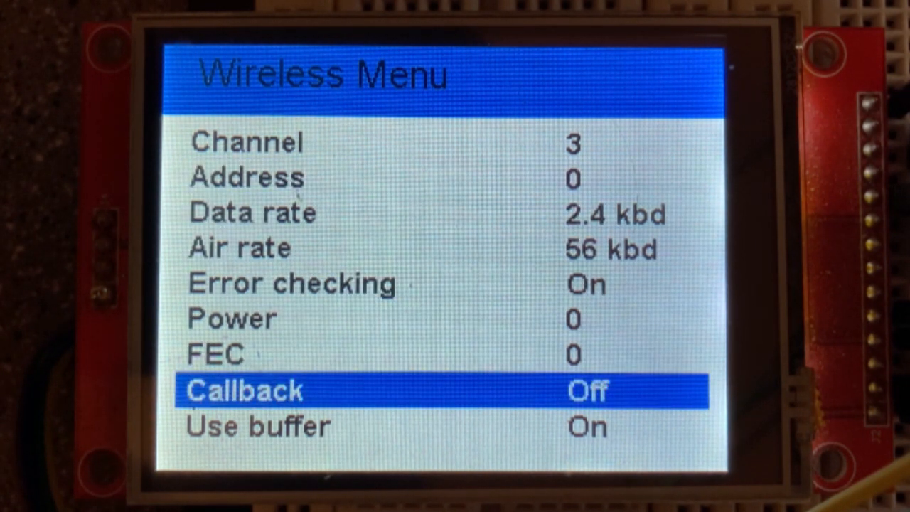
{"action": "scroll", "scroll_direction": "down", "scroll_amount": 3}
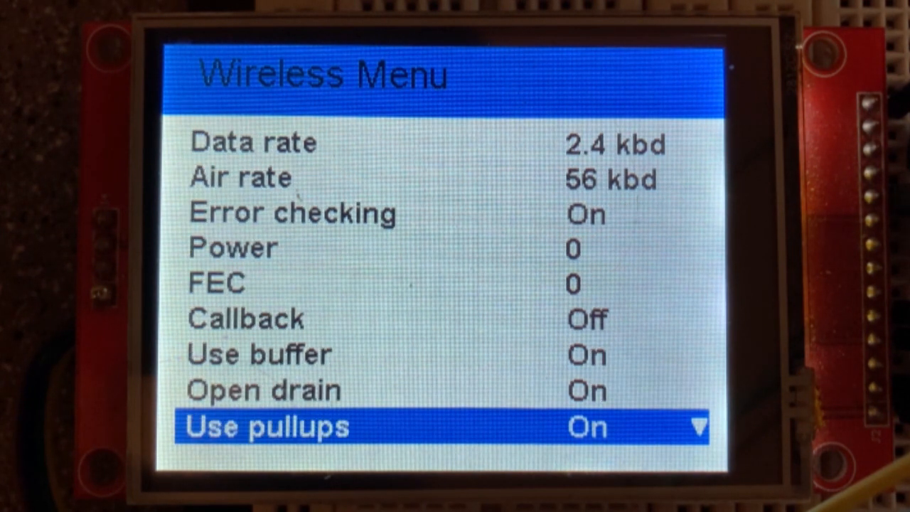
{"action": "scroll", "scroll_direction": "down", "scroll_amount": 3}
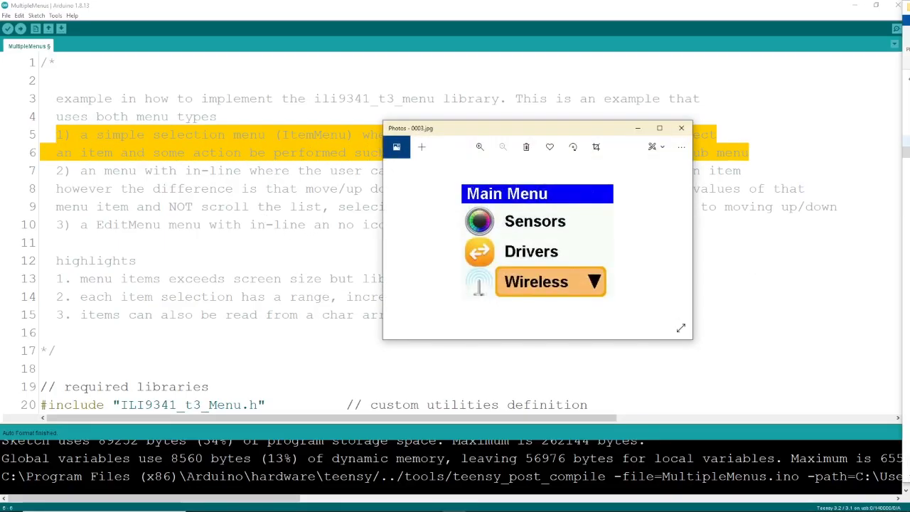
- Step through the Main and Sensor menu screenshots, close the viewer and reach the menu color #defines
{"action": "left_click", "coordinate": [679, 239]}
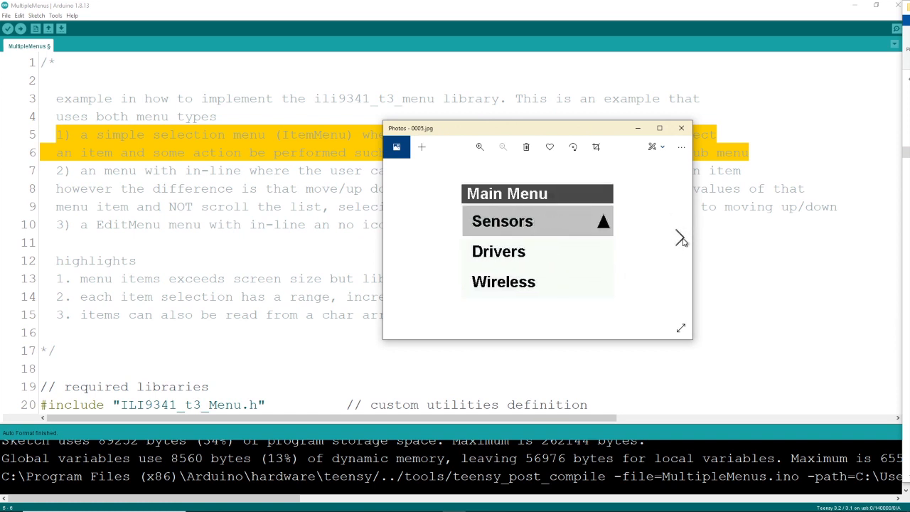
{"action": "left_click", "coordinate": [679, 128]}
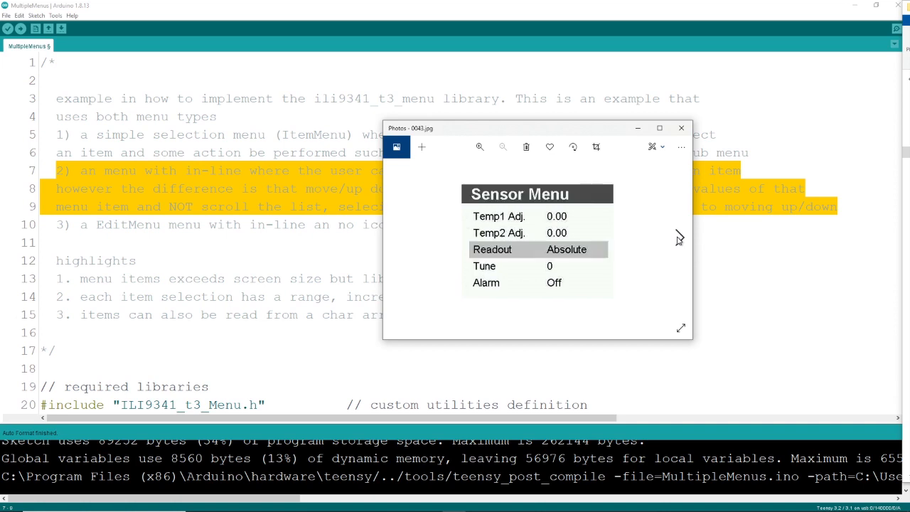
{"action": "left_click", "coordinate": [680, 128]}
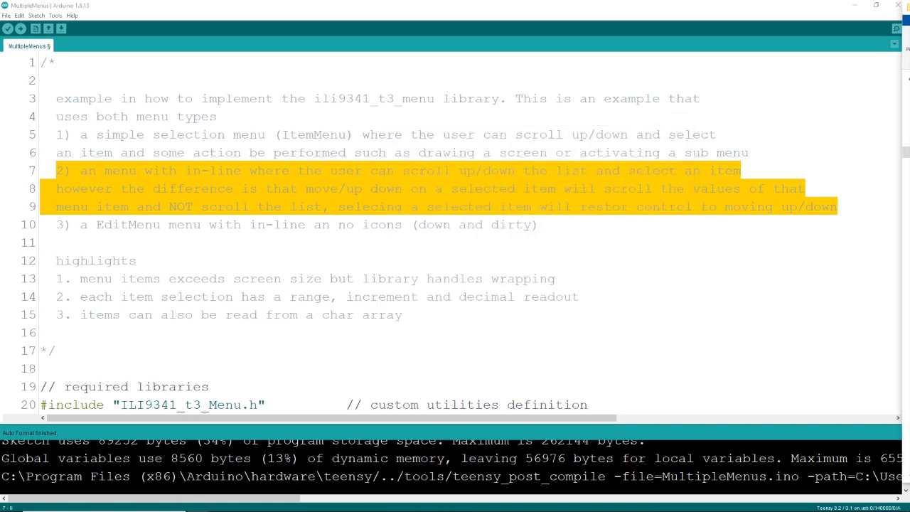
{"action": "scroll", "scroll_direction": "down", "scroll_amount": 3}
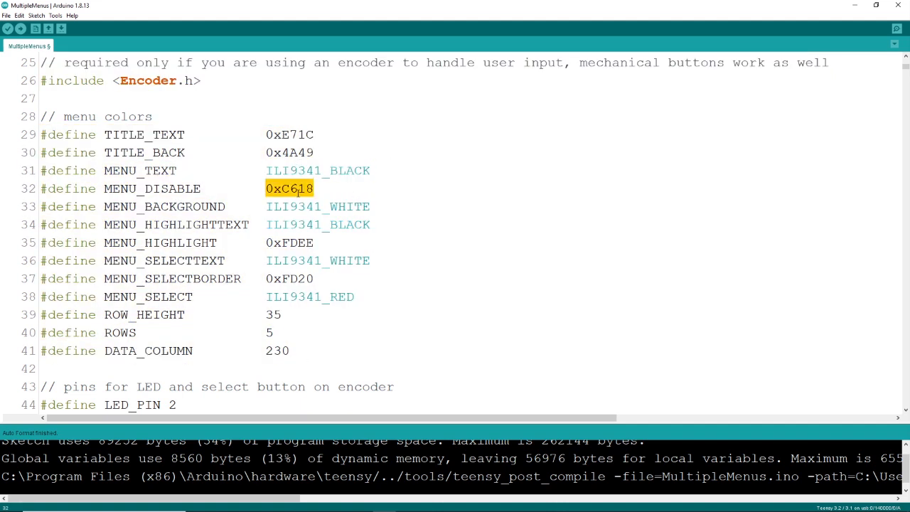
- Scroll to the pin and font #defines and highlight SE_PIN and FONT_TITLE
{"action": "scroll", "scroll_direction": "down", "scroll_amount": 3}
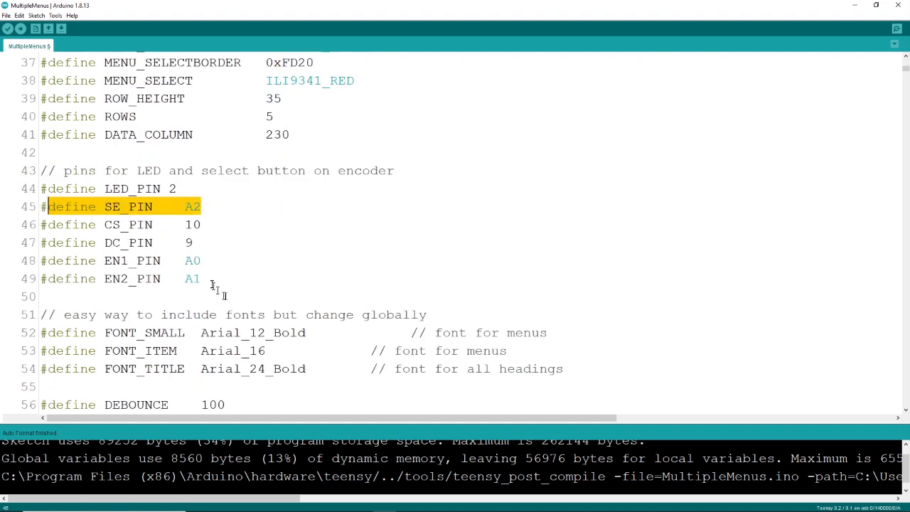
{"action": "double_click", "coordinate": [128, 242]}
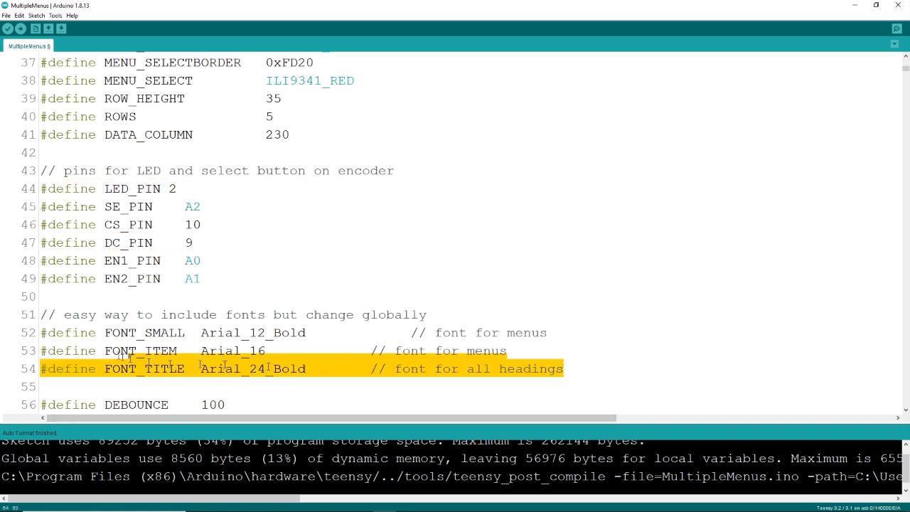
{"action": "left_click_drag", "start_coordinate": [224, 368], "coordinate": [256, 333]}
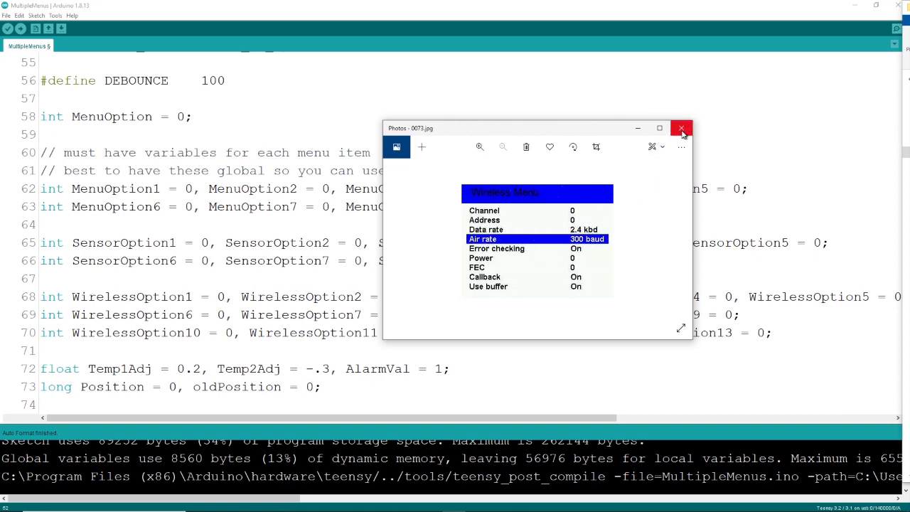
- Close the wireless screenshot and highlight the MenuItemText and ReadoutItems arrays
{"action": "left_click", "coordinate": [681, 128]}
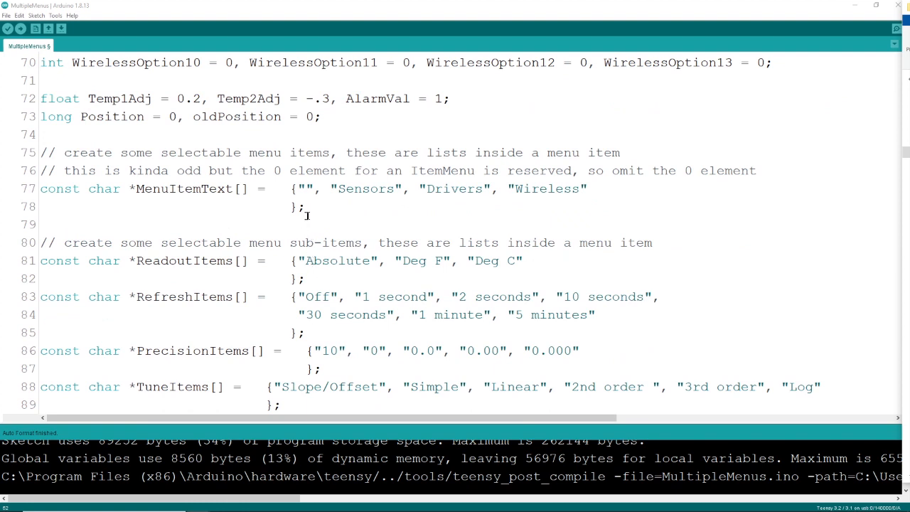
{"action": "left_click_drag", "start_coordinate": [40, 188], "coordinate": [305, 208]}
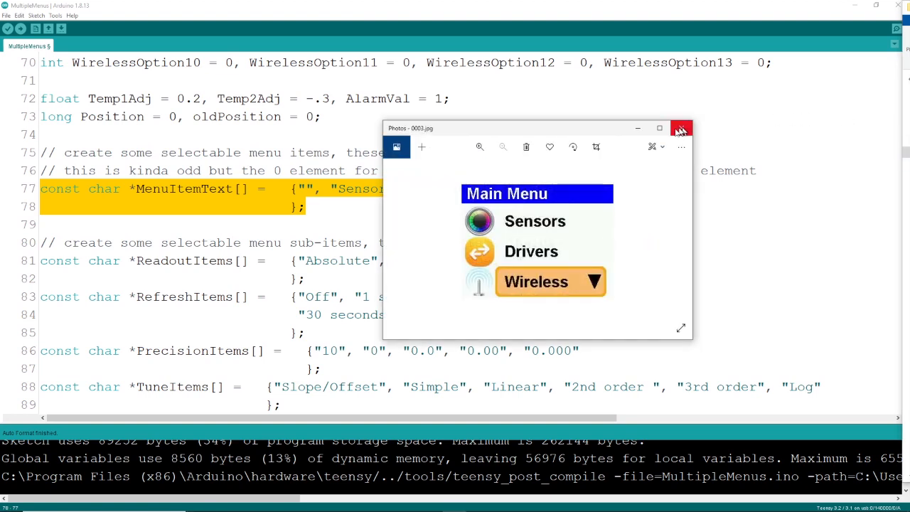
{"action": "left_click_drag", "start_coordinate": [537, 128], "coordinate": [708, 207]}
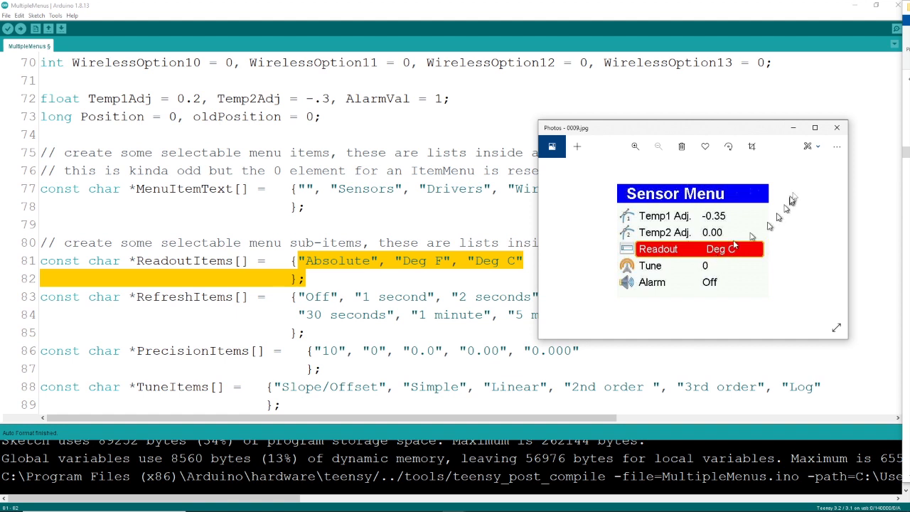
- Close the Sensor and Wireless menu screenshots, leaving DataRateItems in view
{"action": "left_click", "coordinate": [835, 128]}
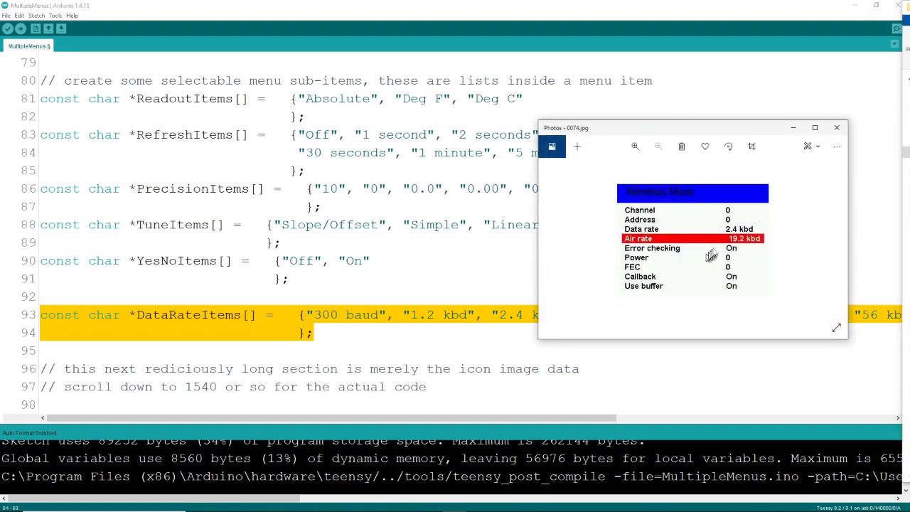
{"action": "mouse_move", "coordinate": [817, 185]}
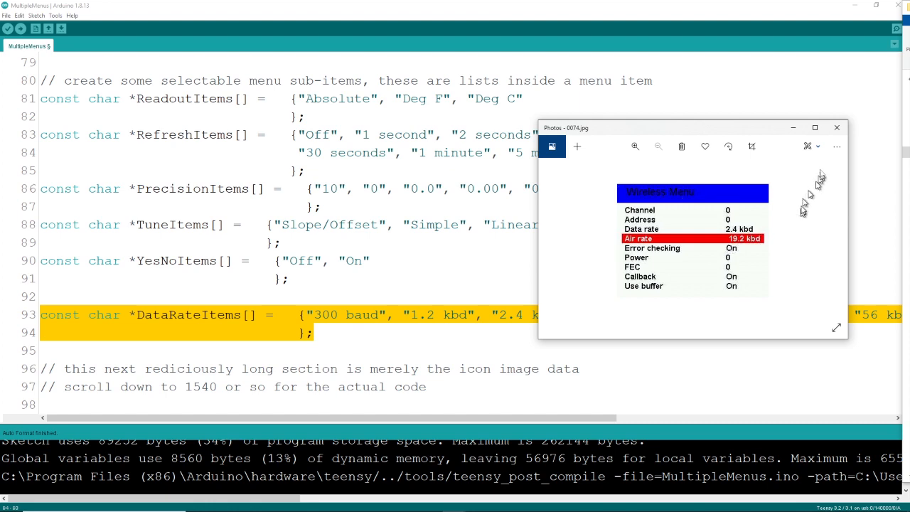
{"action": "left_click", "coordinate": [835, 128]}
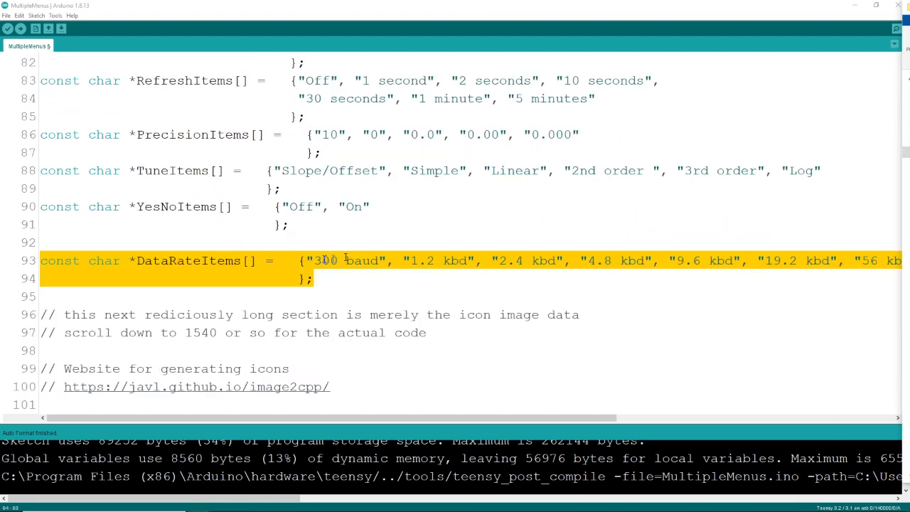
- Highlight the note about line 1540 and scroll to the menu object declarations
{"action": "scroll", "scroll_direction": "down", "scroll_amount": 3}
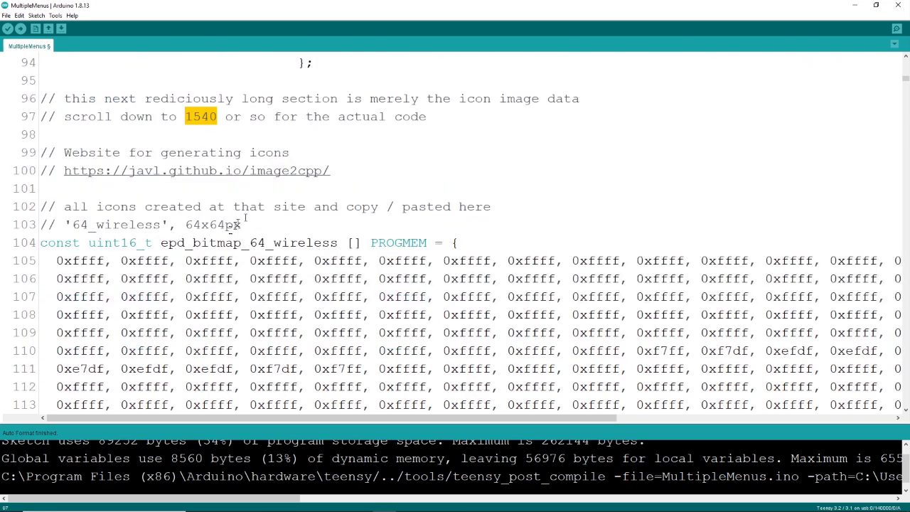
{"action": "triple_click", "coordinate": [185, 170]}
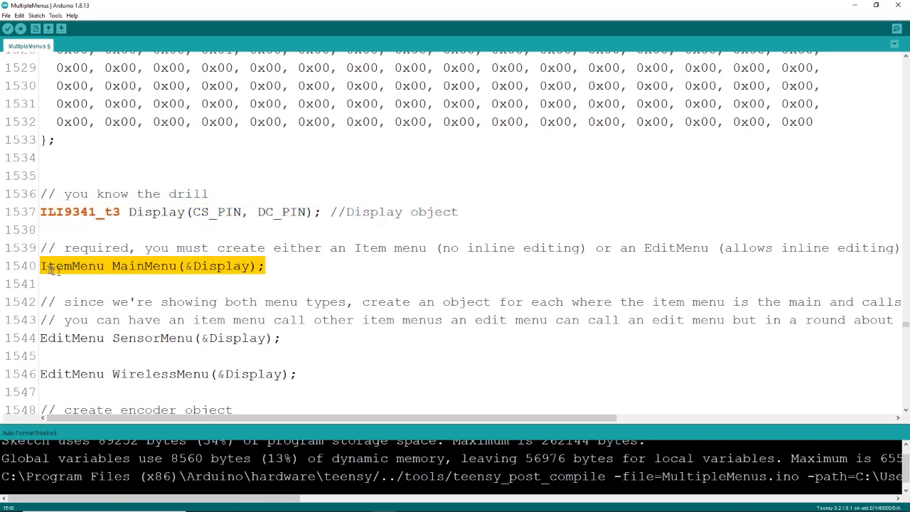
{"action": "scroll", "scroll_direction": "down", "scroll_amount": 3}
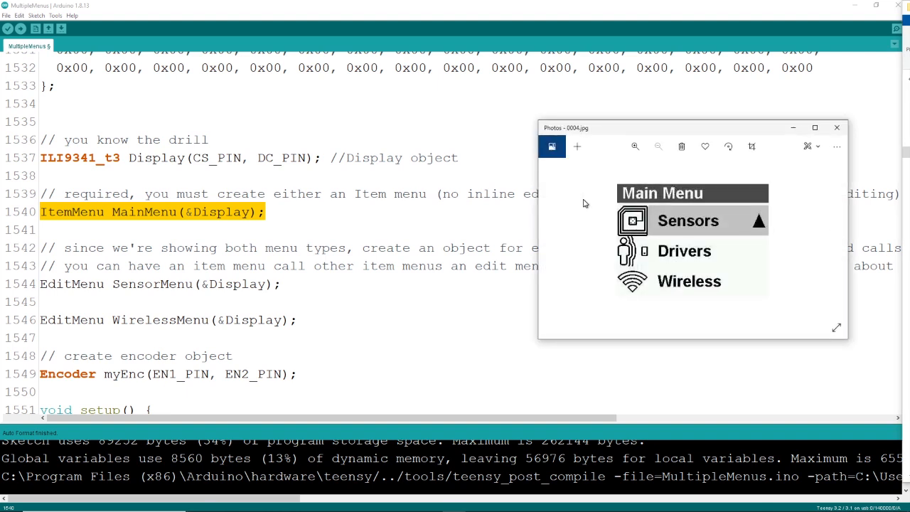
{"action": "mouse_move", "coordinate": [693, 236]}
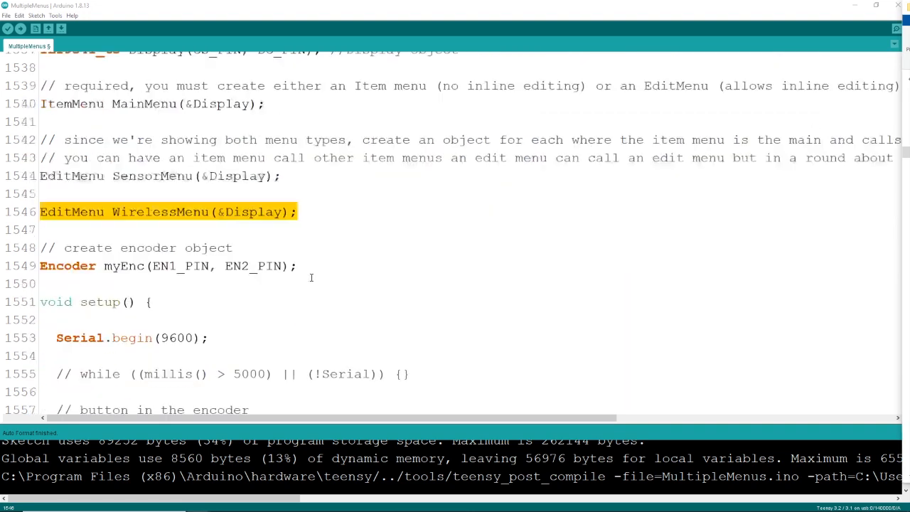
- Highlight the encoder object creation and scroll into setup() to MainMenu.init
{"action": "left_click", "coordinate": [168, 266]}
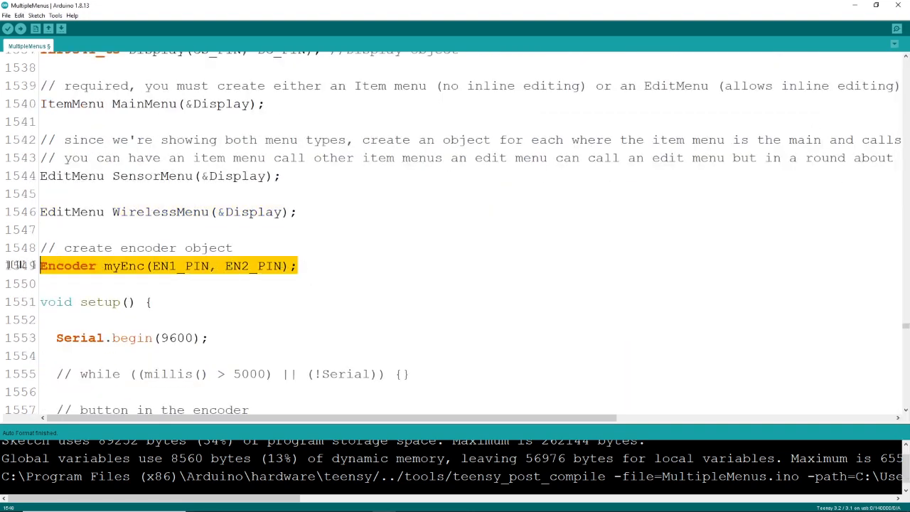
{"action": "scroll", "scroll_direction": "down", "scroll_amount": 3}
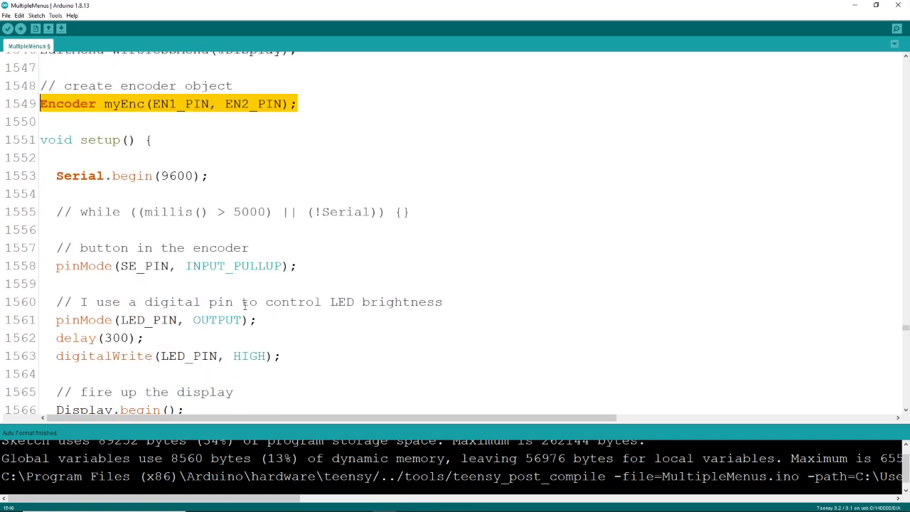
{"action": "scroll", "scroll_direction": "down", "scroll_amount": 3}
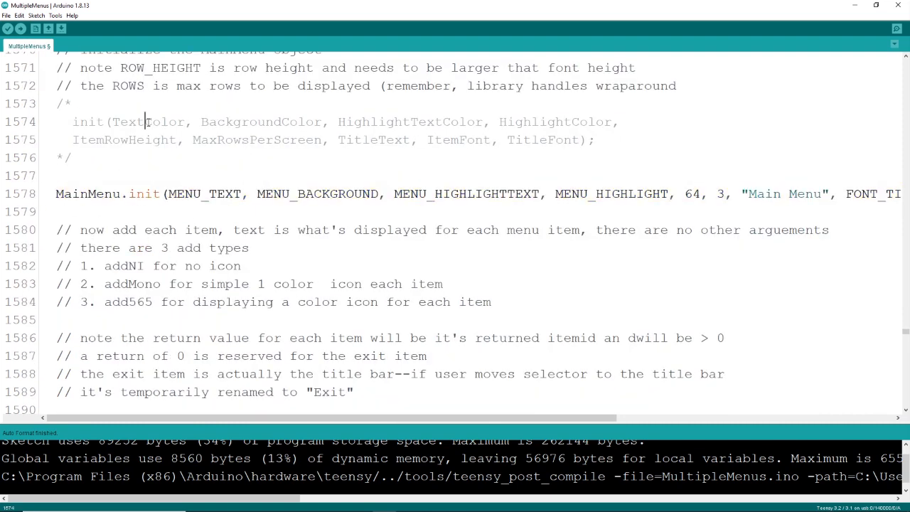
- Highlight MainMenu.init's BackgroundColor, HighlightColor and TitleText parameters and the addMono item type
{"action": "double_click", "coordinate": [262, 122]}
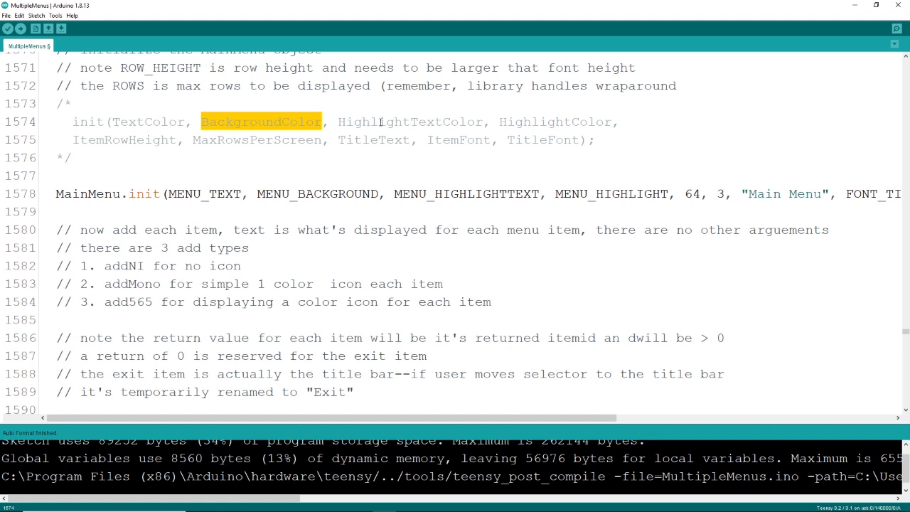
{"action": "double_click", "coordinate": [555, 122]}
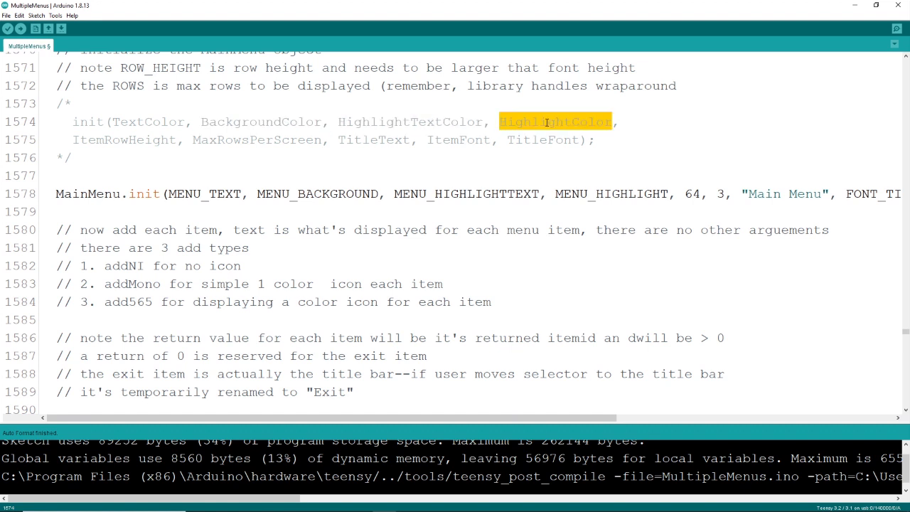
{"action": "left_click", "coordinate": [234, 139]}
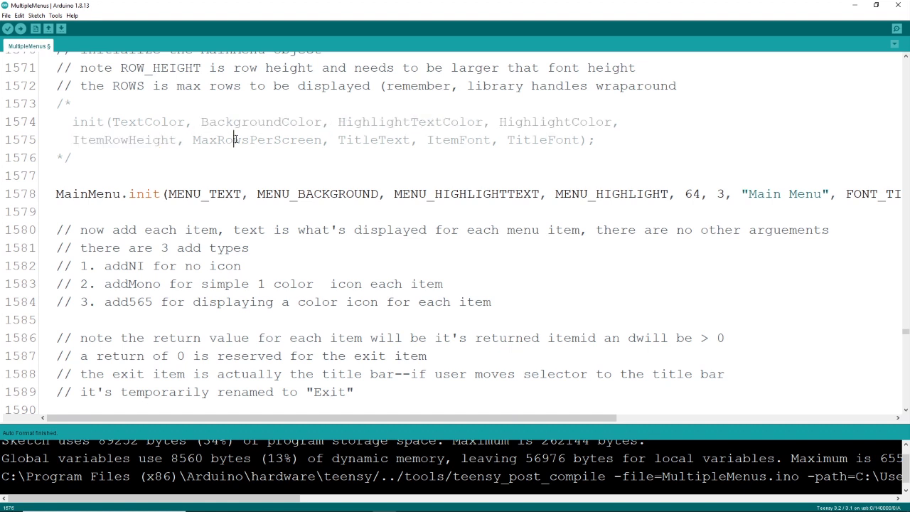
{"action": "double_click", "coordinate": [374, 140]}
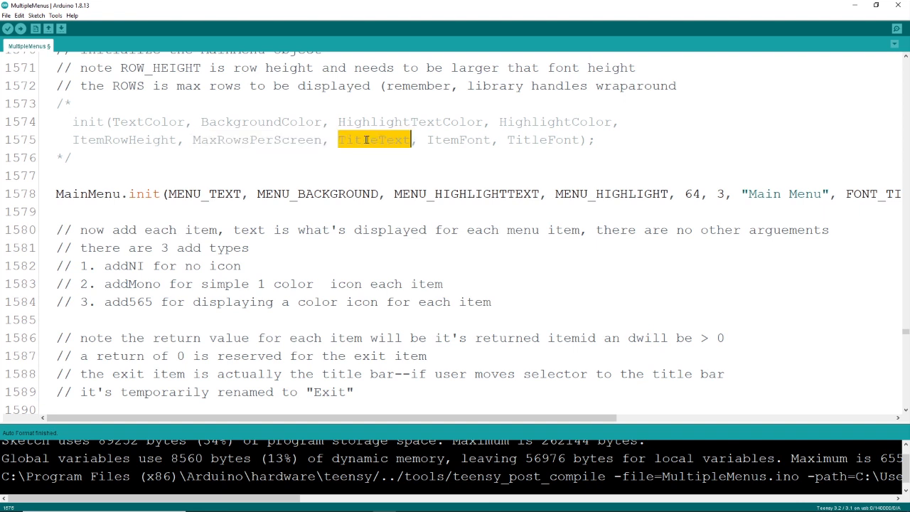
{"action": "double_click", "coordinate": [542, 139]}
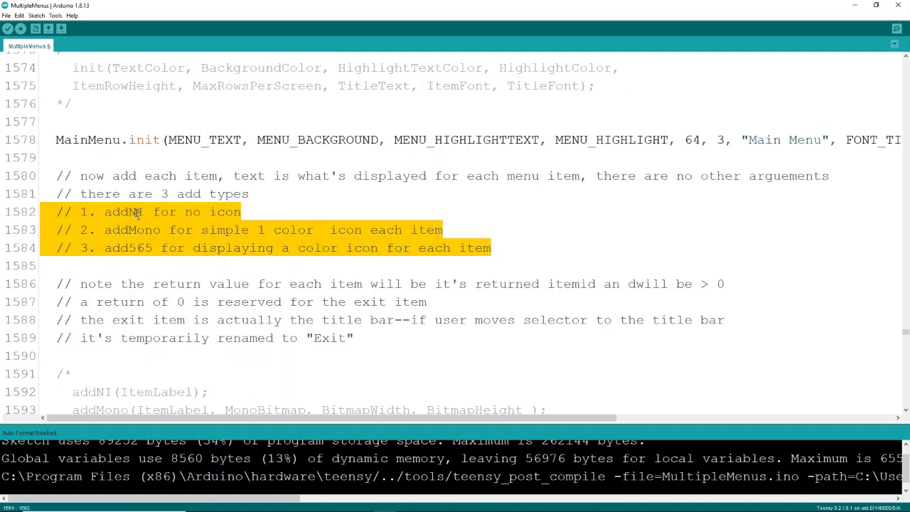
{"action": "double_click", "coordinate": [132, 230]}
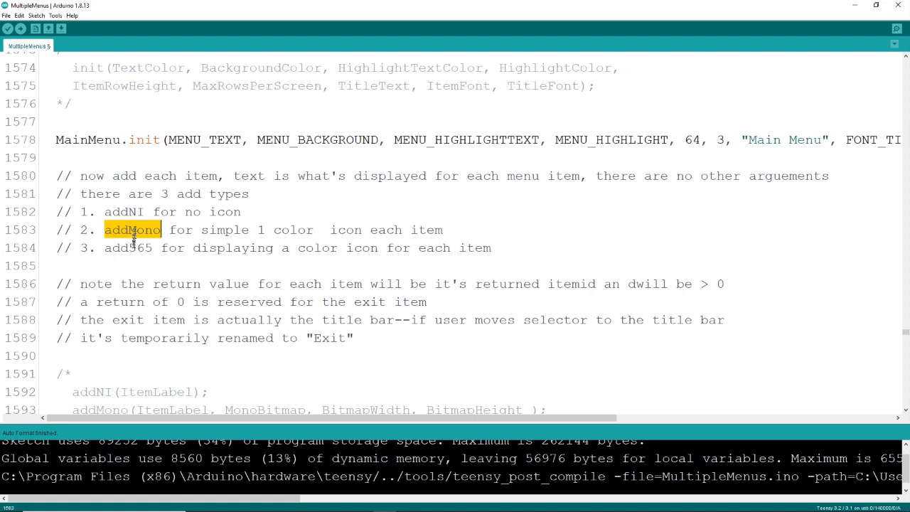
- Highlight the ItemLabel and BitmapWidth arguments of the addMono calls
{"action": "scroll", "scroll_direction": "down", "scroll_amount": 3}
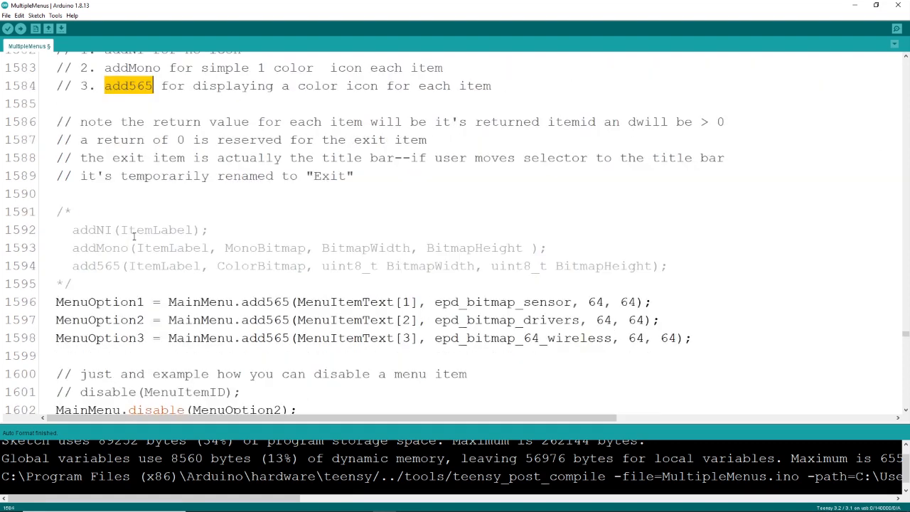
{"action": "scroll", "scroll_direction": "down", "scroll_amount": 3}
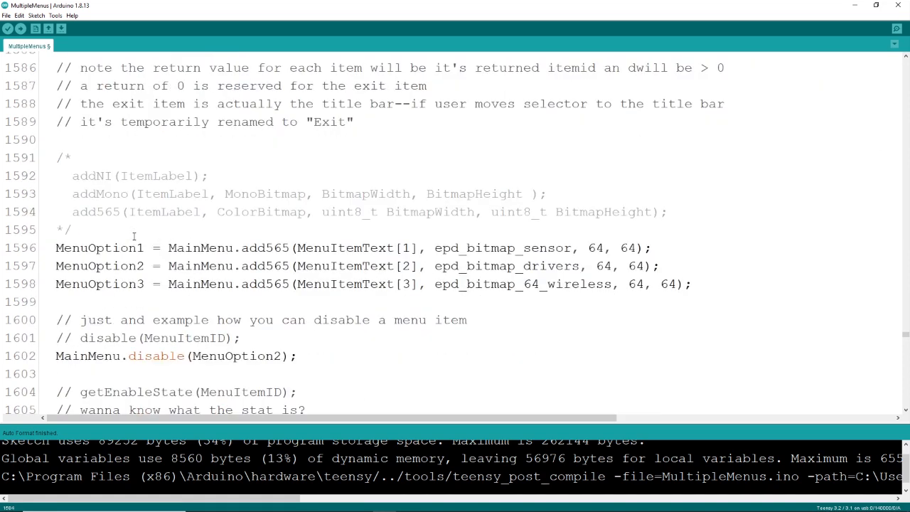
{"action": "double_click", "coordinate": [174, 193]}
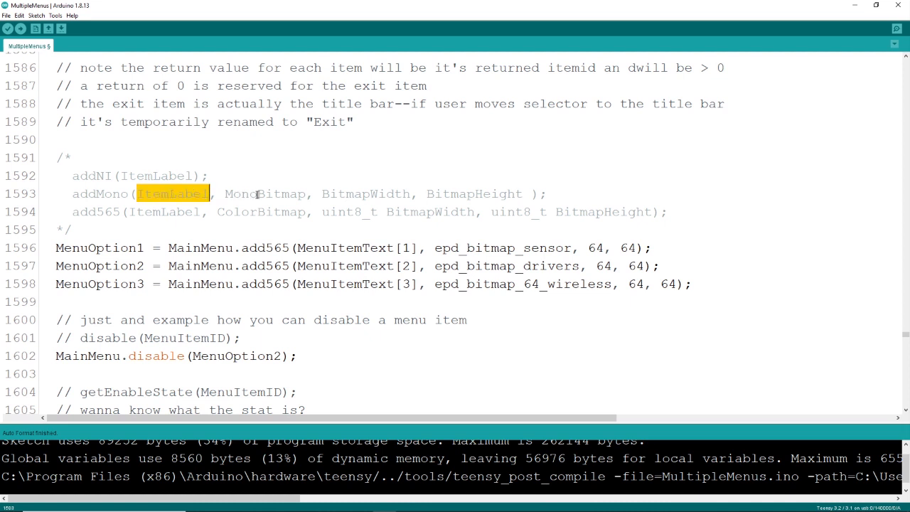
{"action": "double_click", "coordinate": [367, 194]}
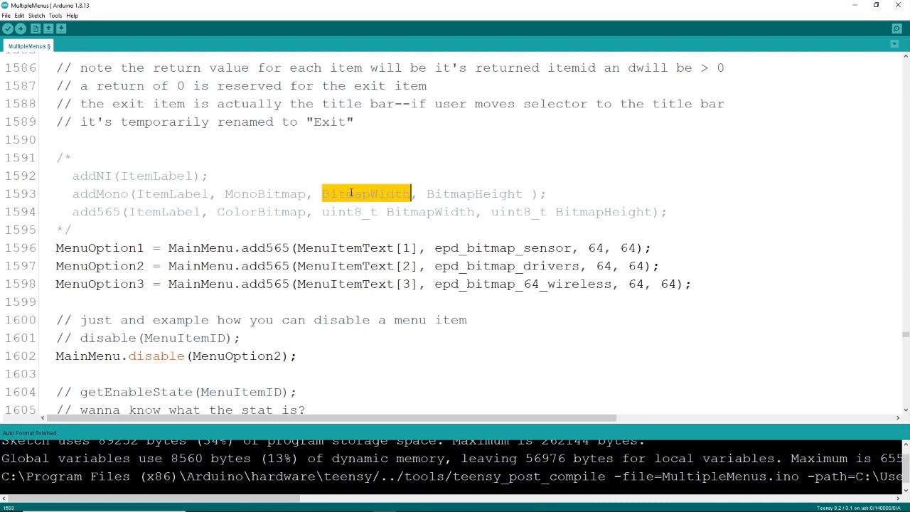
{"action": "double_click", "coordinate": [474, 193]}
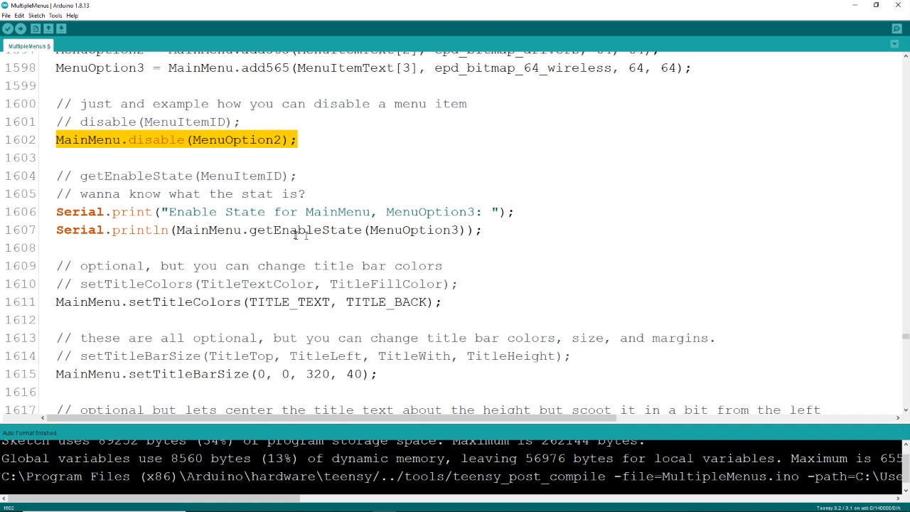
- Highlight the getEnableState call, reach the title bar settings and close the Sensor Menu screenshot
{"action": "double_click", "coordinate": [304, 231]}
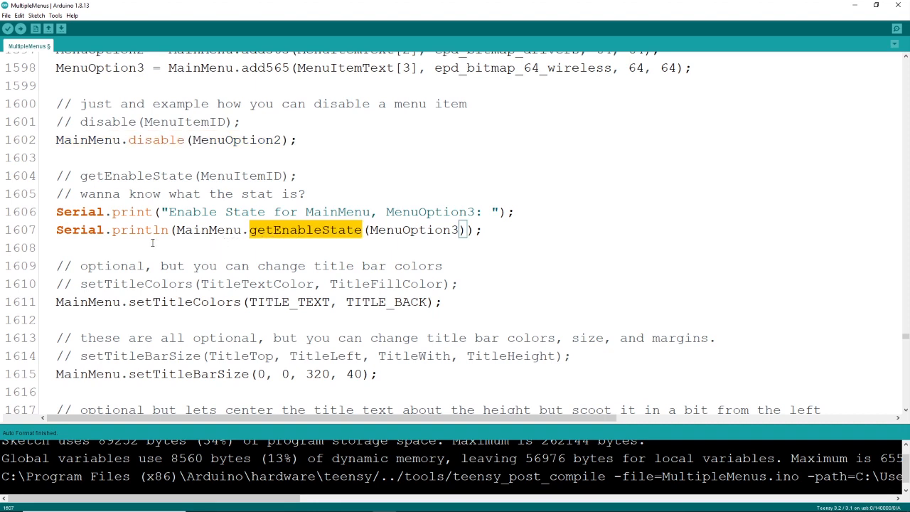
{"action": "scroll", "scroll_direction": "down", "scroll_amount": 3}
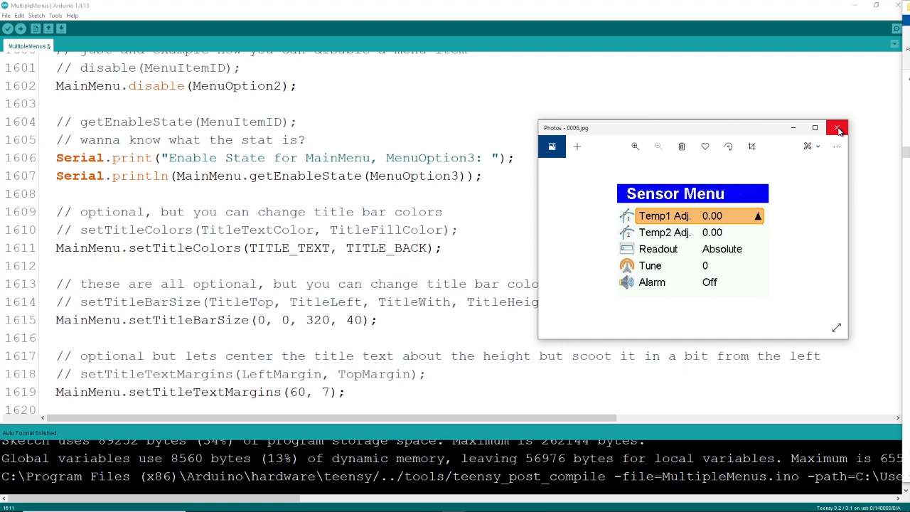
{"action": "mouse_move", "coordinate": [837, 128]}
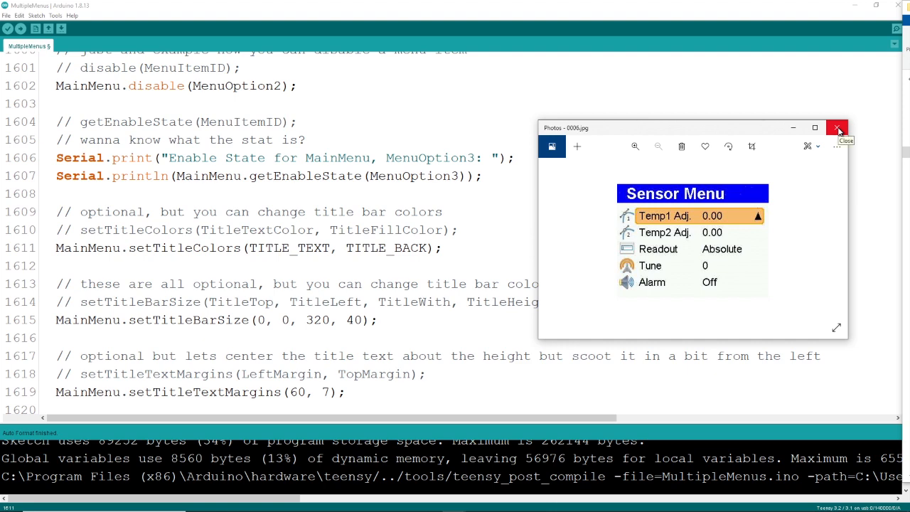
{"action": "left_click", "coordinate": [836, 128]}
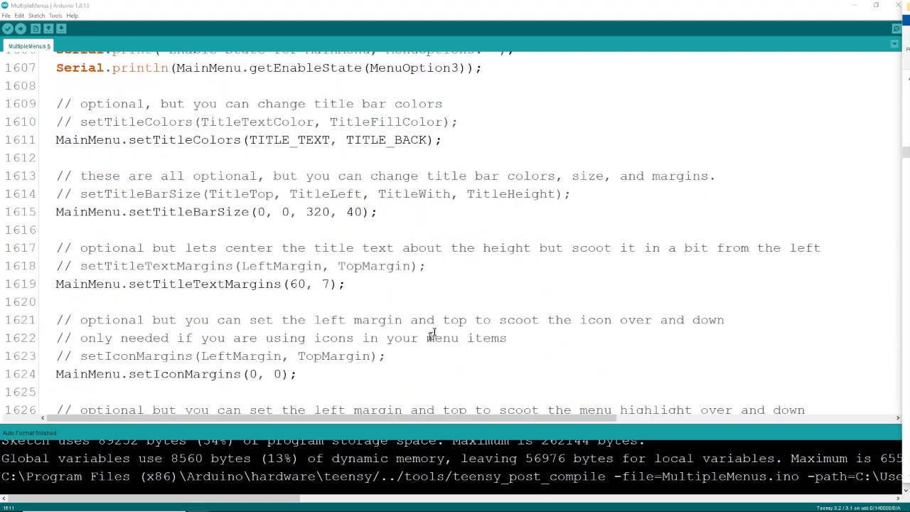
- Highlight MENU_SELECTBORDER in setItemColors and scroll to the SensorMenu.init call
{"action": "double_click", "coordinate": [262, 374]}
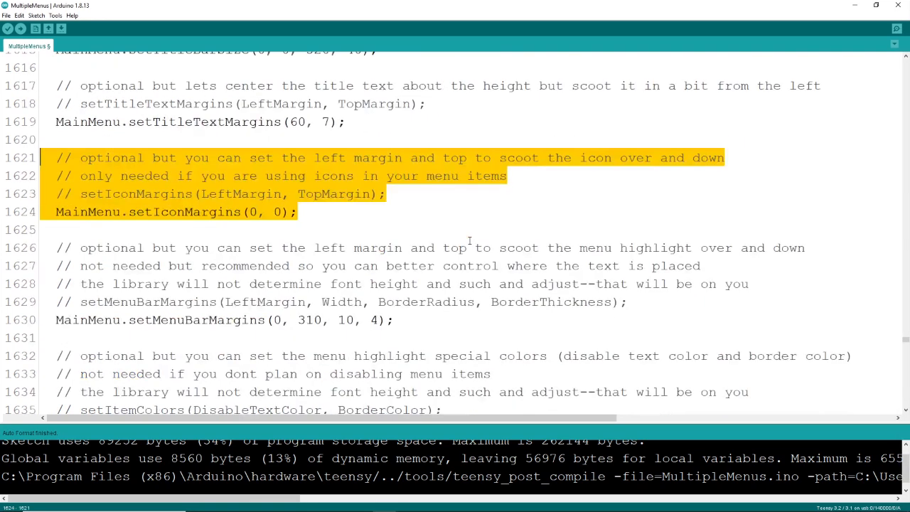
{"action": "mouse_move", "coordinate": [455, 253]}
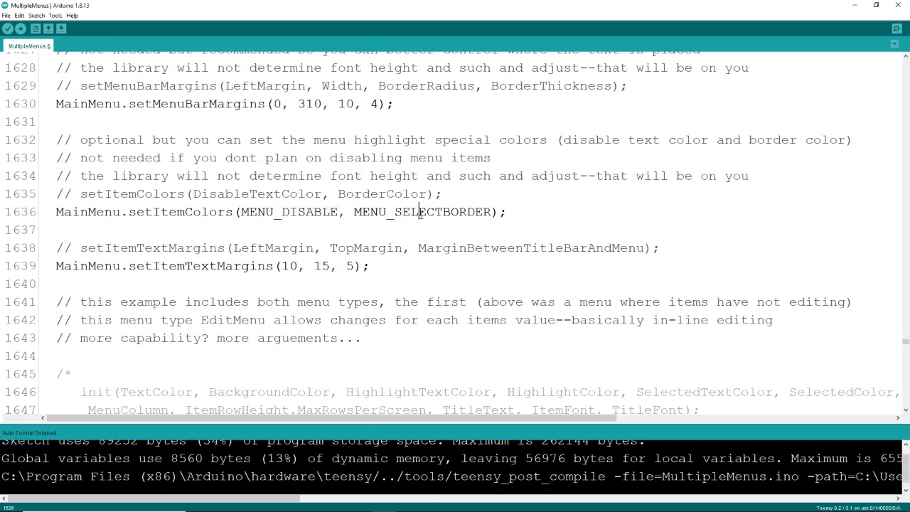
{"action": "double_click", "coordinate": [421, 212]}
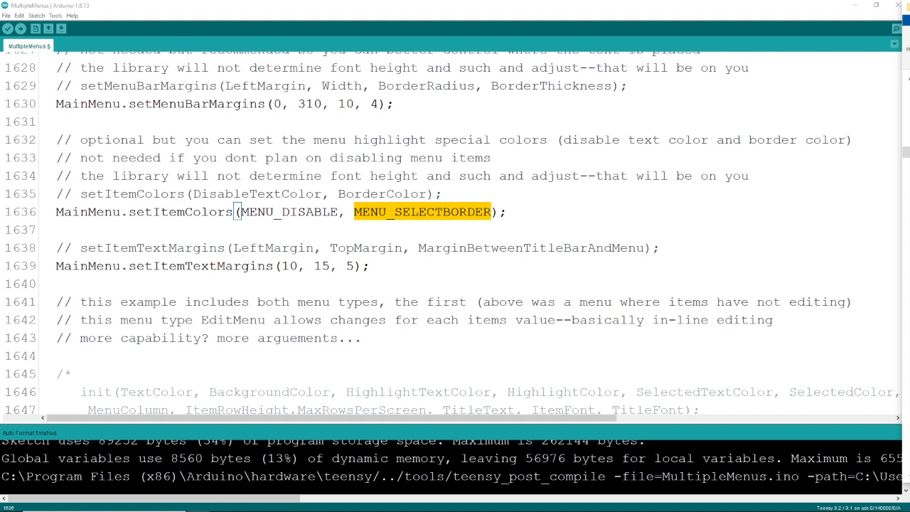
{"action": "scroll", "scroll_direction": "down", "scroll_amount": 3}
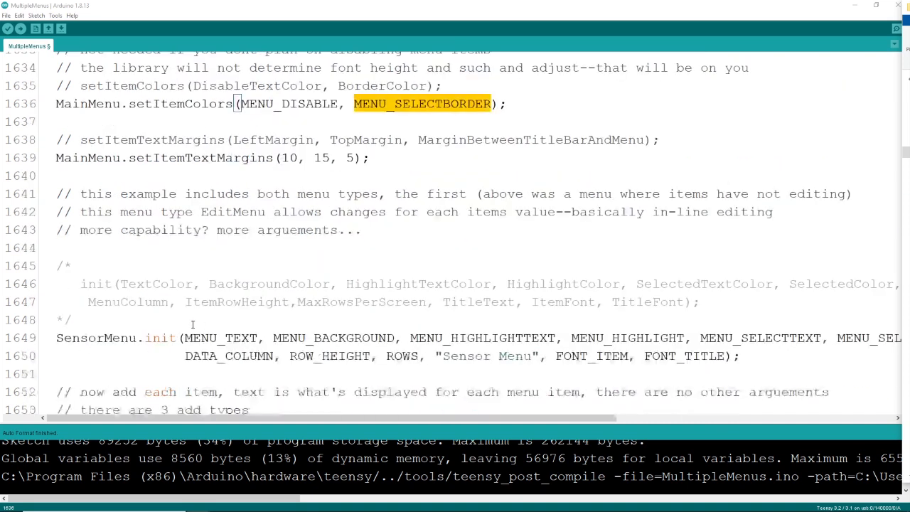
{"action": "scroll", "scroll_direction": "down", "scroll_amount": 3}
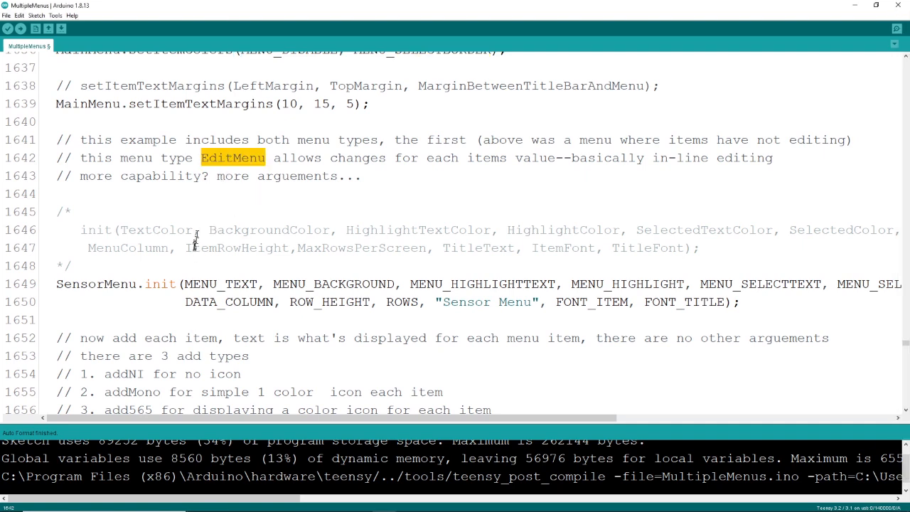
{"action": "scroll", "scroll_direction": "down", "scroll_amount": 3}
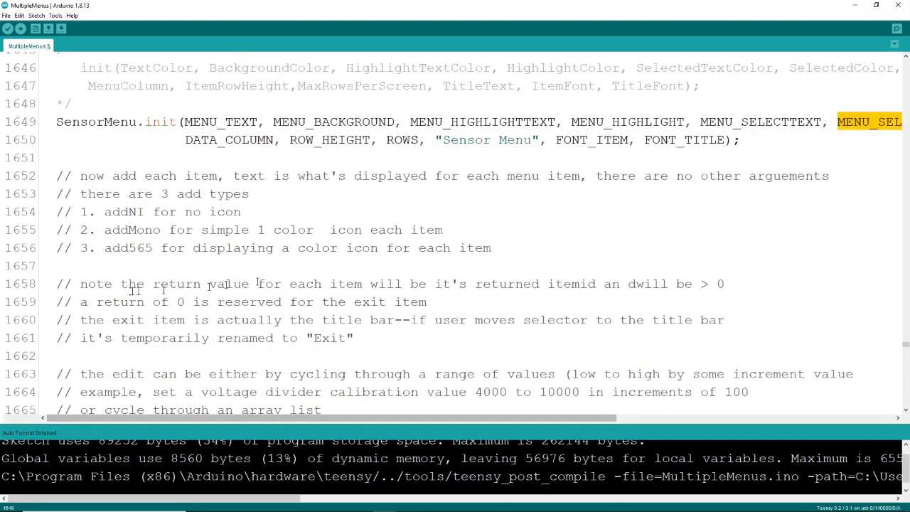
- Highlight the three item-type comment lines and parameters of the SensorMenu add565 lines
{"action": "left_click_drag", "start_coordinate": [57, 210], "coordinate": [491, 247]}
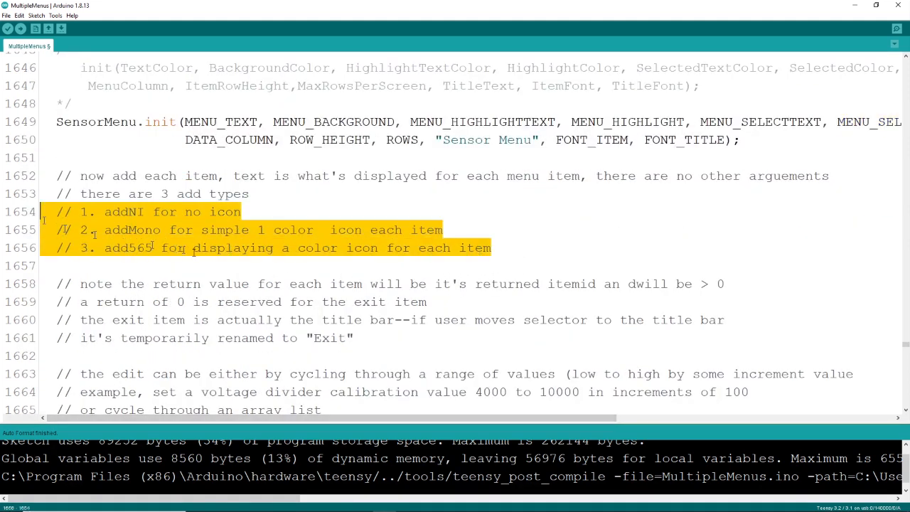
{"action": "scroll", "scroll_direction": "down", "scroll_amount": 3}
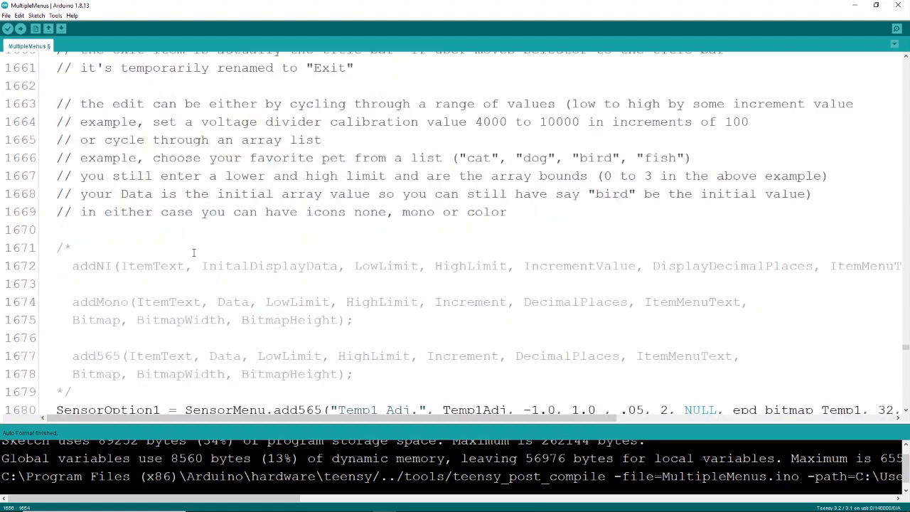
{"action": "scroll", "scroll_direction": "down", "scroll_amount": 3}
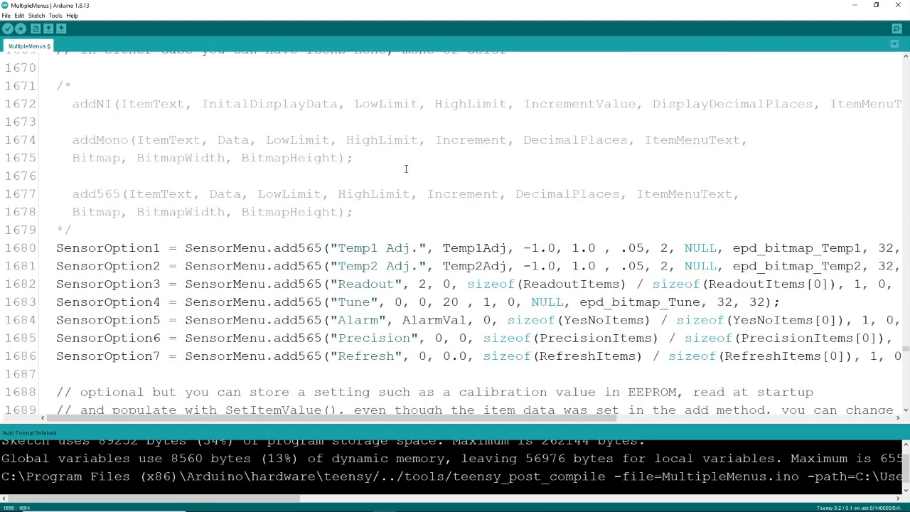
{"action": "double_click", "coordinate": [233, 140]}
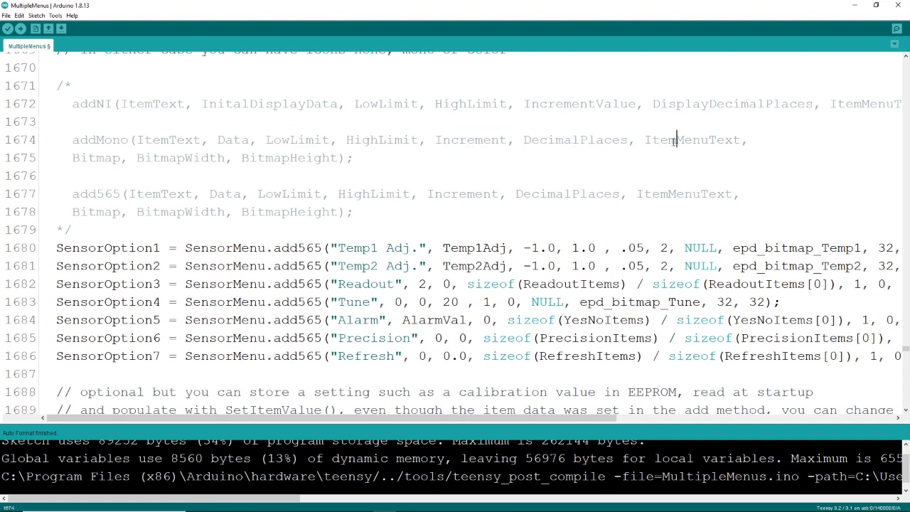
{"action": "double_click", "coordinate": [691, 139]}
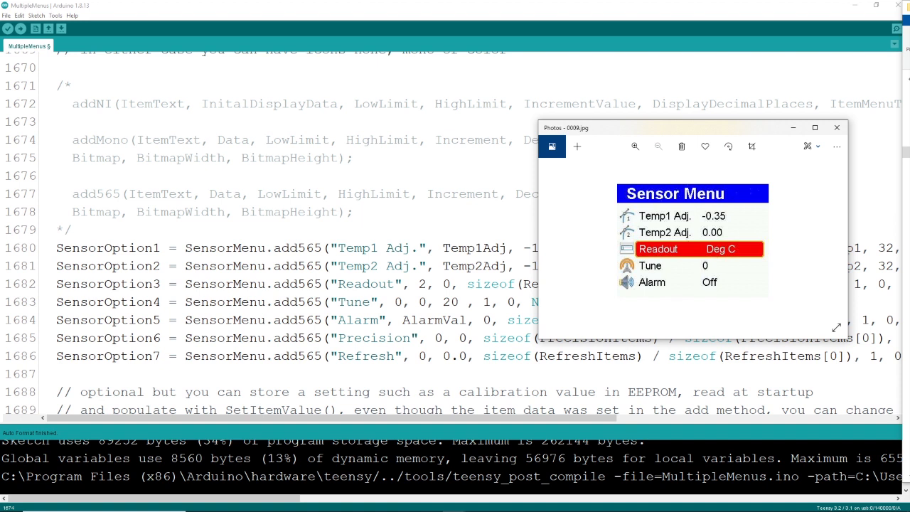
{"action": "mouse_move", "coordinate": [553, 245]}
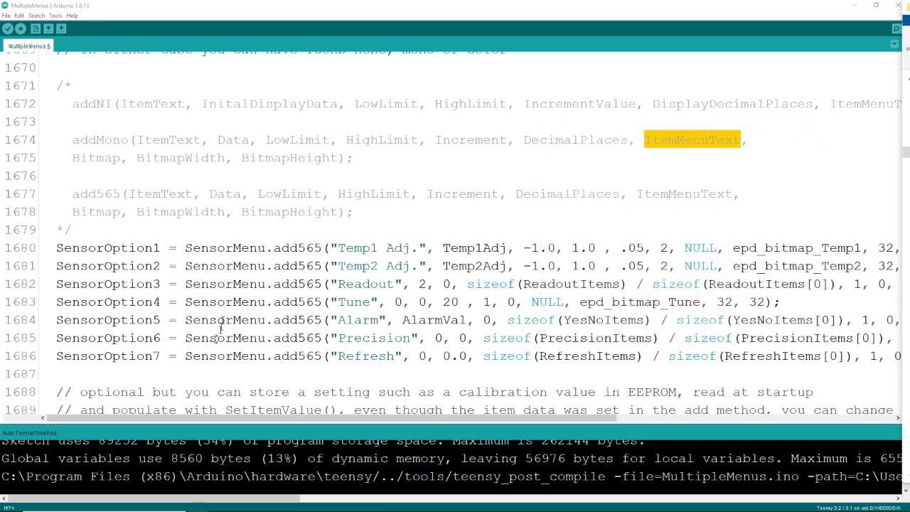
- Highlight SensorMenu's setMenuBarMargins call and scroll to WirelessMenu.init and its addNI lines
{"action": "scroll", "scroll_direction": "down", "scroll_amount": 3}
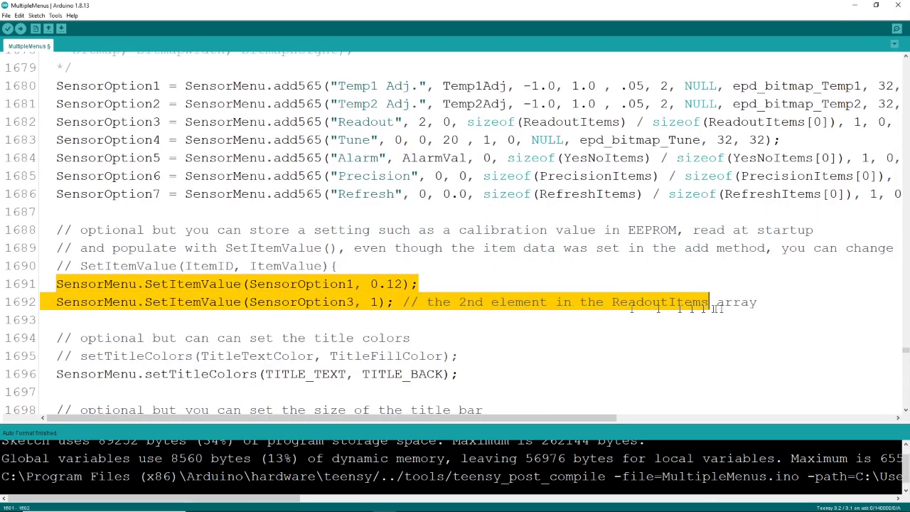
{"action": "scroll", "scroll_direction": "down", "scroll_amount": 3}
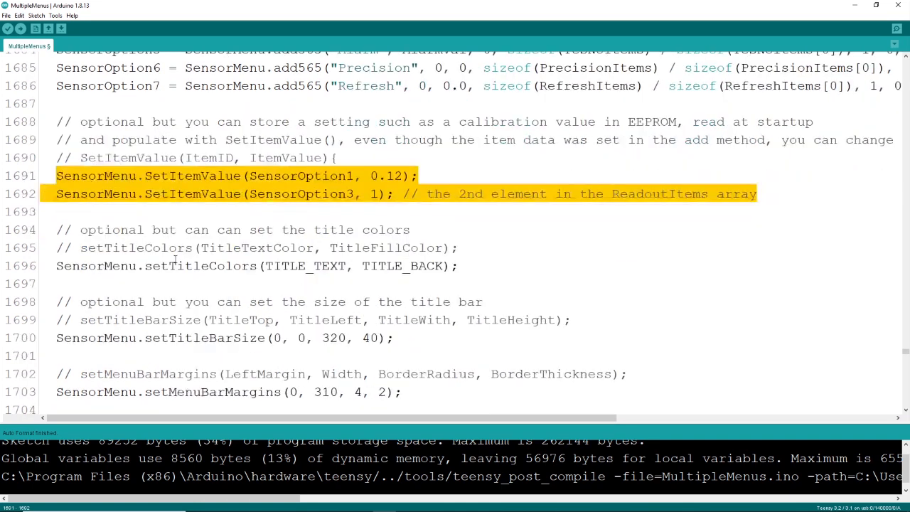
{"action": "scroll", "scroll_direction": "down", "scroll_amount": 3}
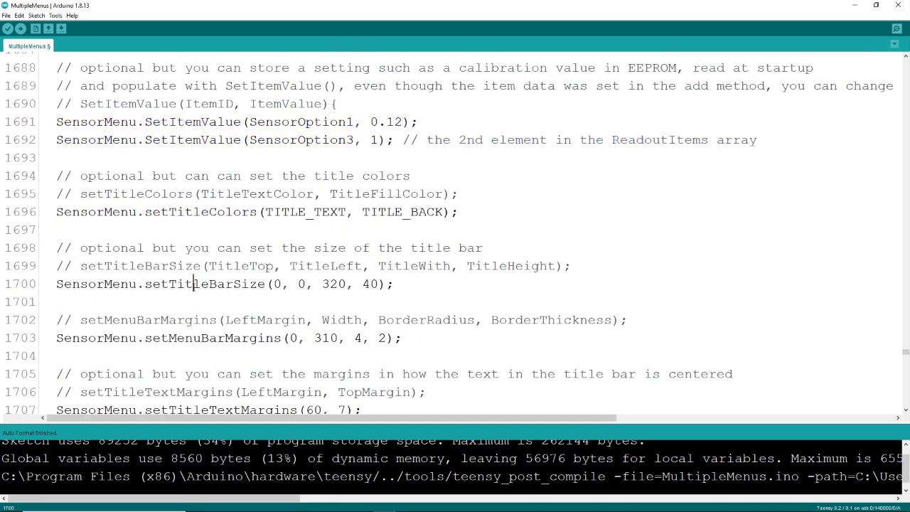
{"action": "double_click", "coordinate": [212, 285]}
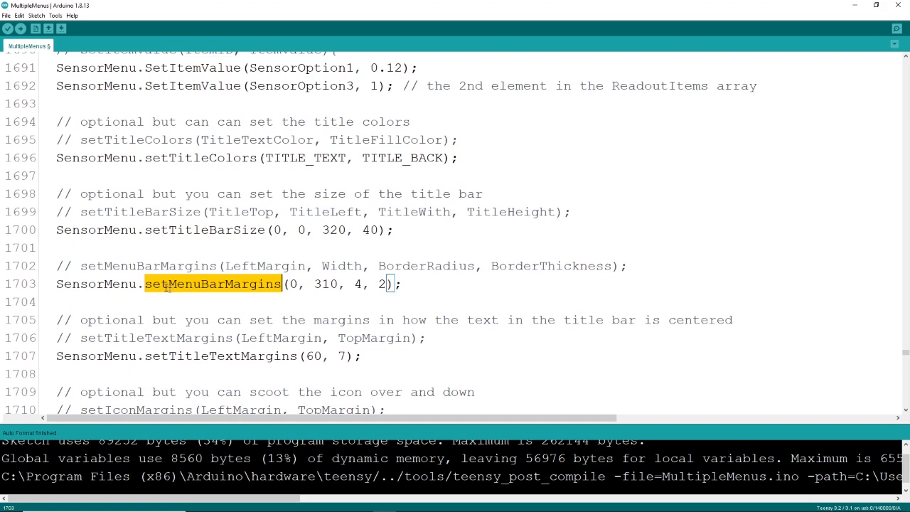
{"action": "scroll", "scroll_direction": "down", "scroll_amount": 3}
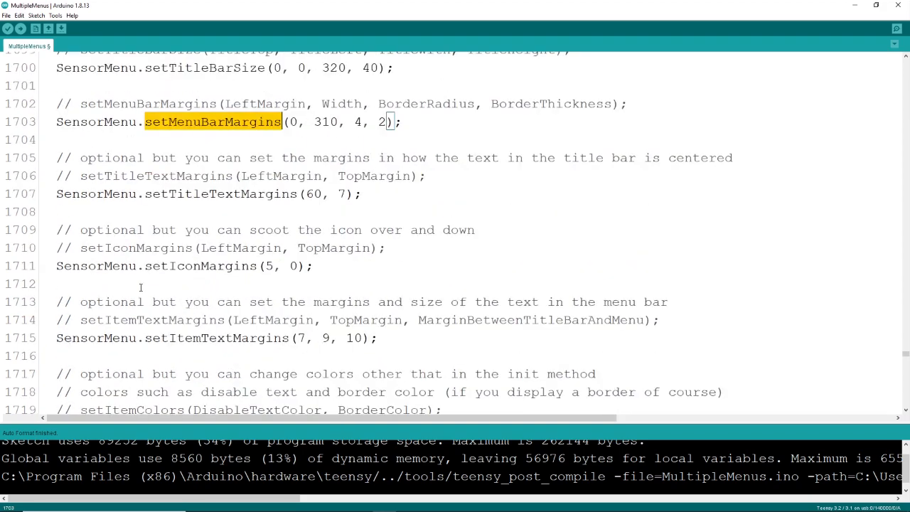
{"action": "scroll", "scroll_direction": "down", "scroll_amount": 3}
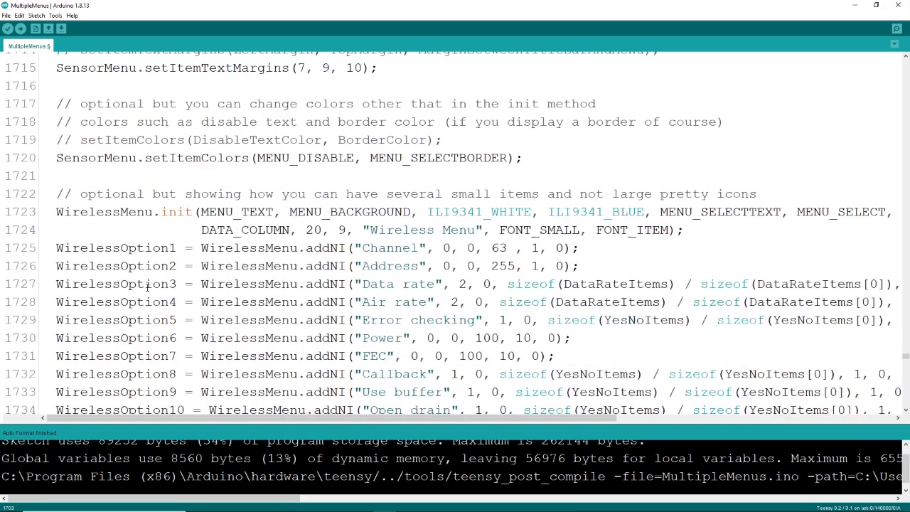
- Replace the Channel item's first 0 with SomeVal
{"action": "scroll", "scroll_direction": "down", "scroll_amount": 3}
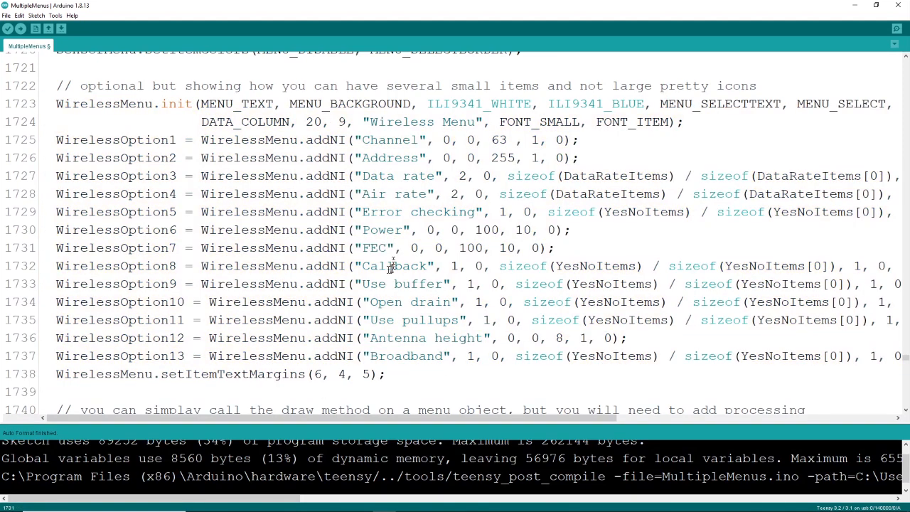
{"action": "double_click", "coordinate": [389, 139]}
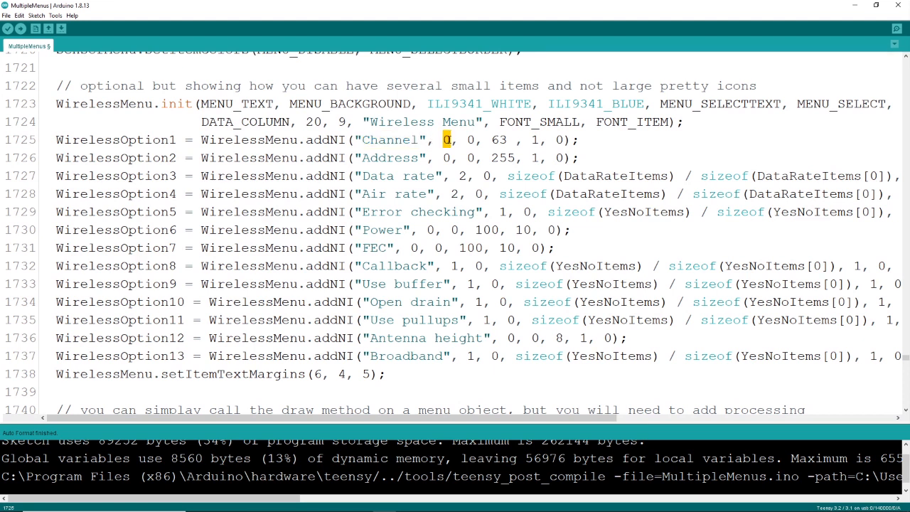
{"action": "type", "text": "SomeVal"}
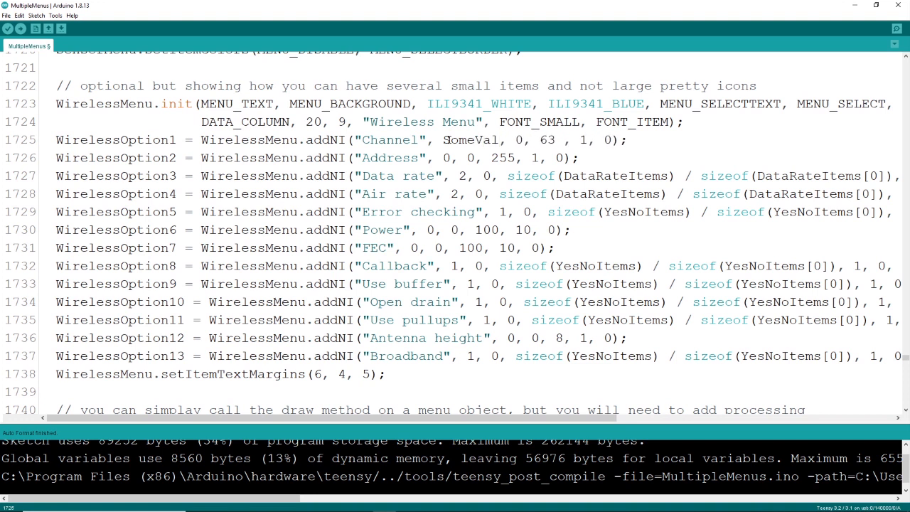
{"action": "double_click", "coordinate": [517, 139]}
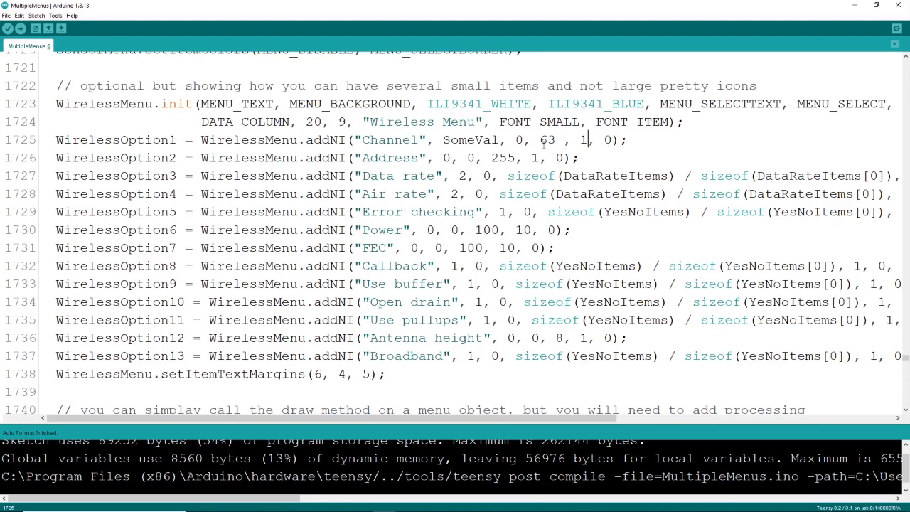
- Replace the Data rate item's first value with AgainSomeVal and highlight the line
{"action": "double_click", "coordinate": [398, 176]}
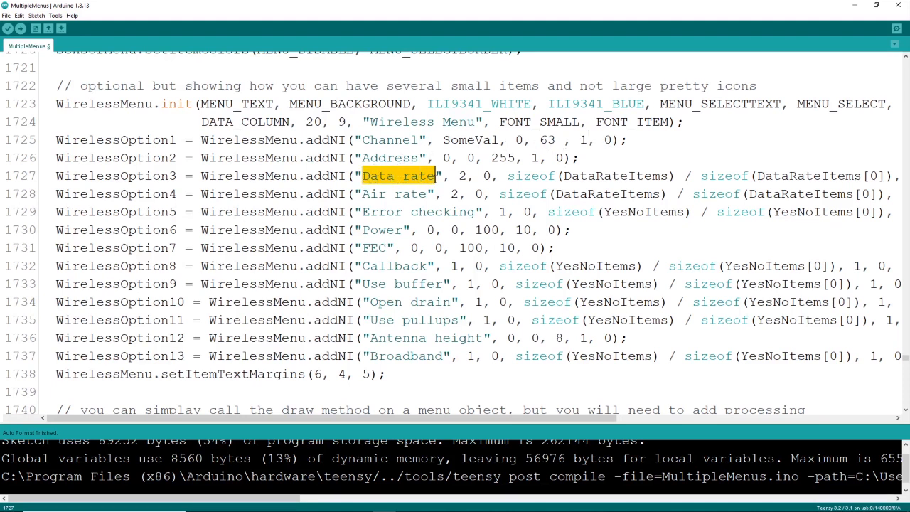
{"action": "type", "text": "AS"}
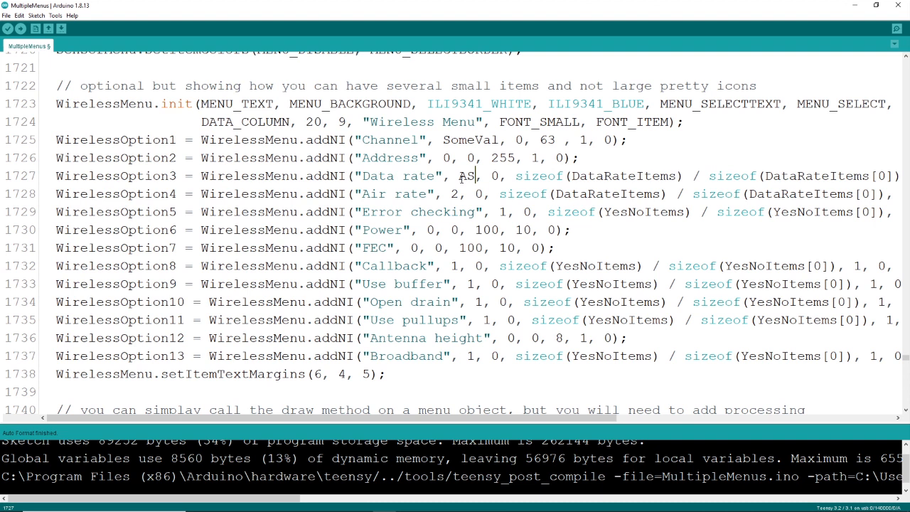
{"action": "type", "text": "gainSomeVal"}
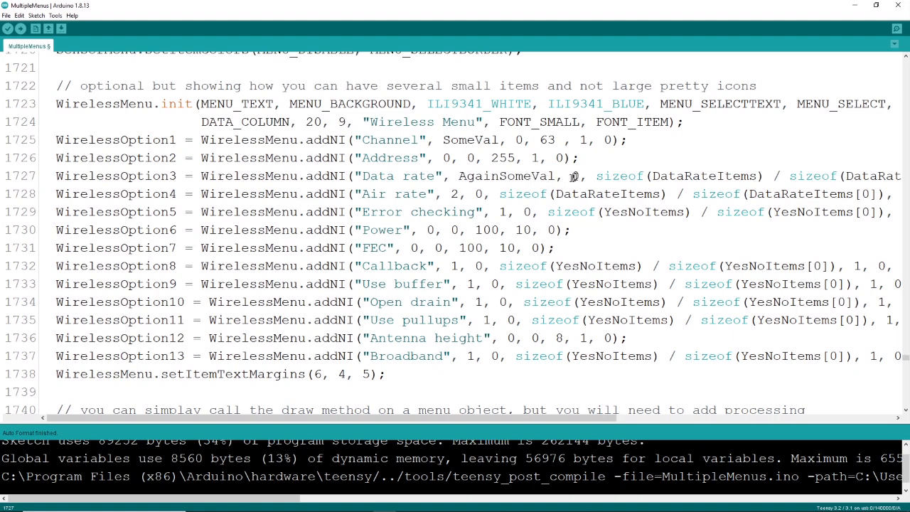
{"action": "double_click", "coordinate": [574, 176]}
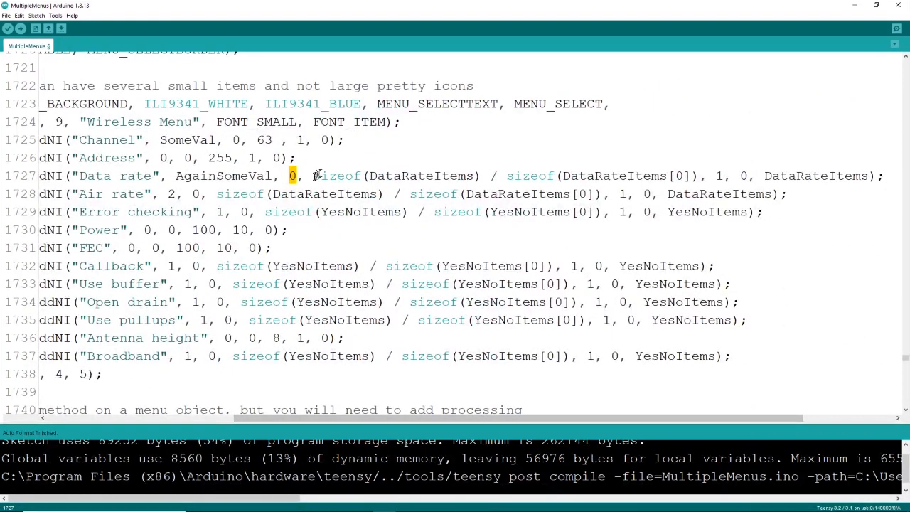
{"action": "left_click_drag", "start_coordinate": [313, 176], "coordinate": [699, 177]}
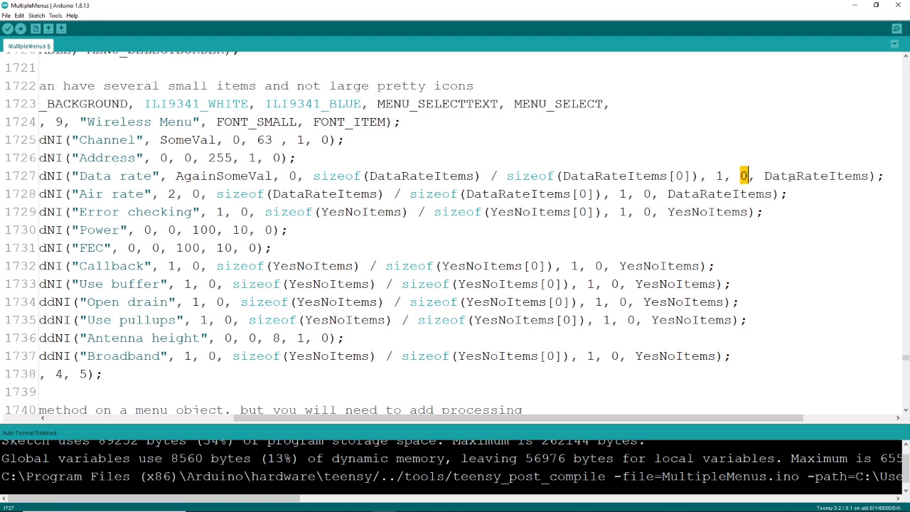
- Highlight the DataRateItems argument and the addNI call on Error checking
{"action": "double_click", "coordinate": [816, 176]}
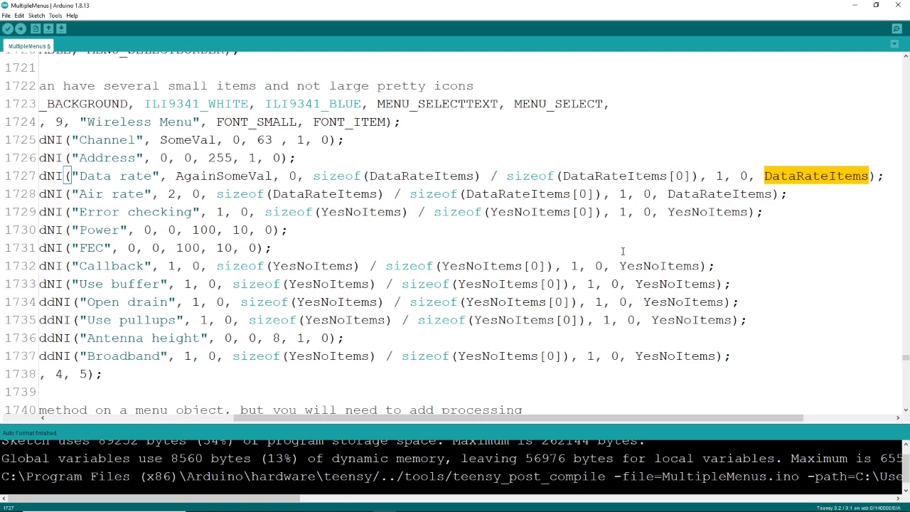
{"action": "left_click_drag", "start_coordinate": [454, 417], "coordinate": [443, 417]}
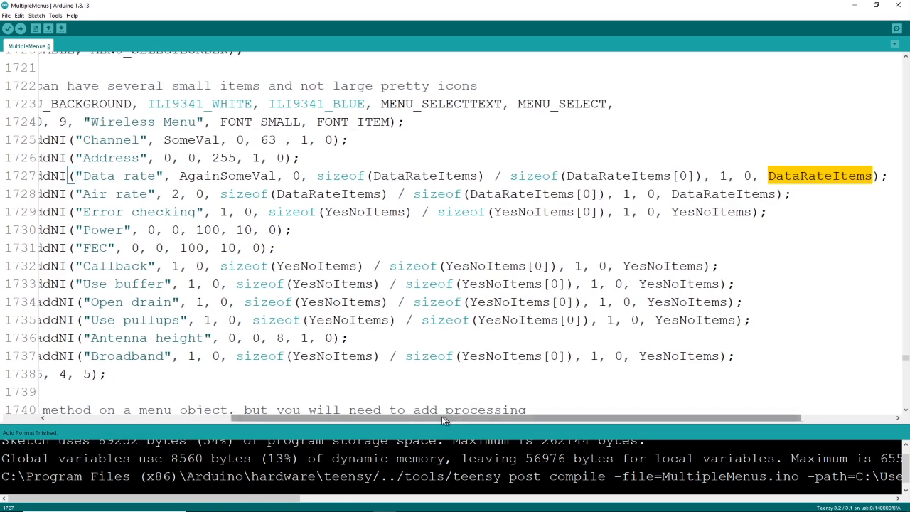
{"action": "scroll", "scroll_direction": "left", "scroll_amount": 3}
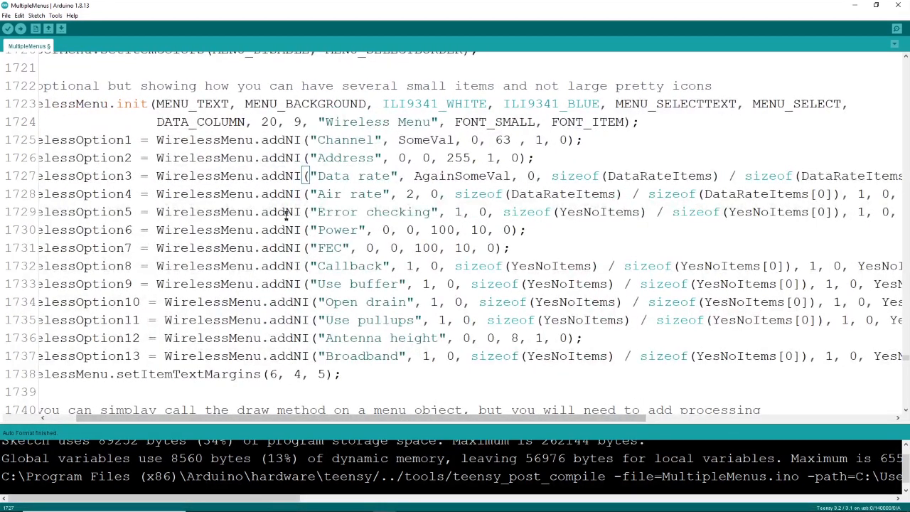
{"action": "double_click", "coordinate": [282, 210]}
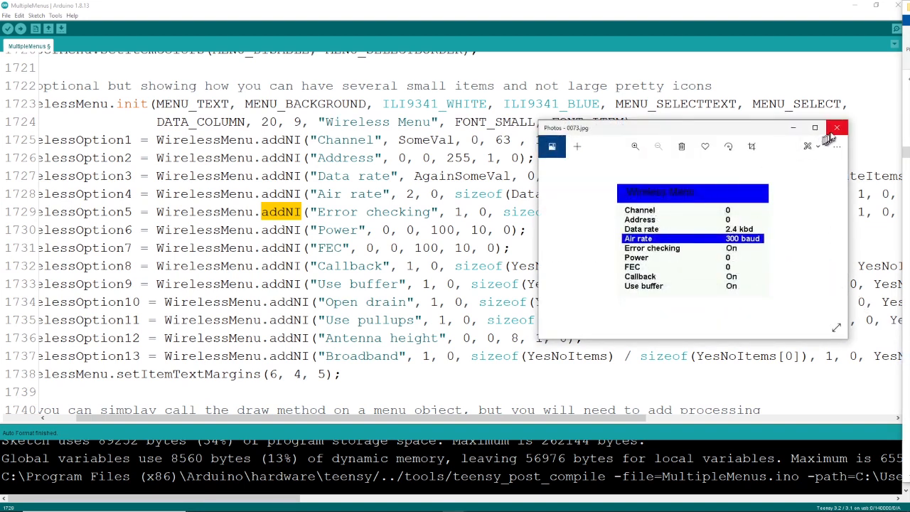
{"action": "left_click", "coordinate": [836, 128]}
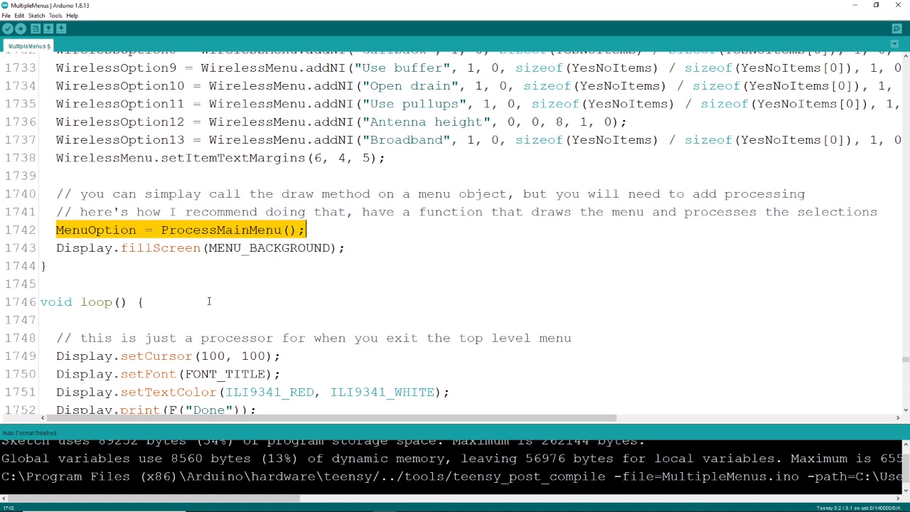
- Highlight loop()'s encoder read and debounce lines and scroll into ProcessMainMenu
{"action": "scroll", "scroll_direction": "down", "scroll_amount": 3}
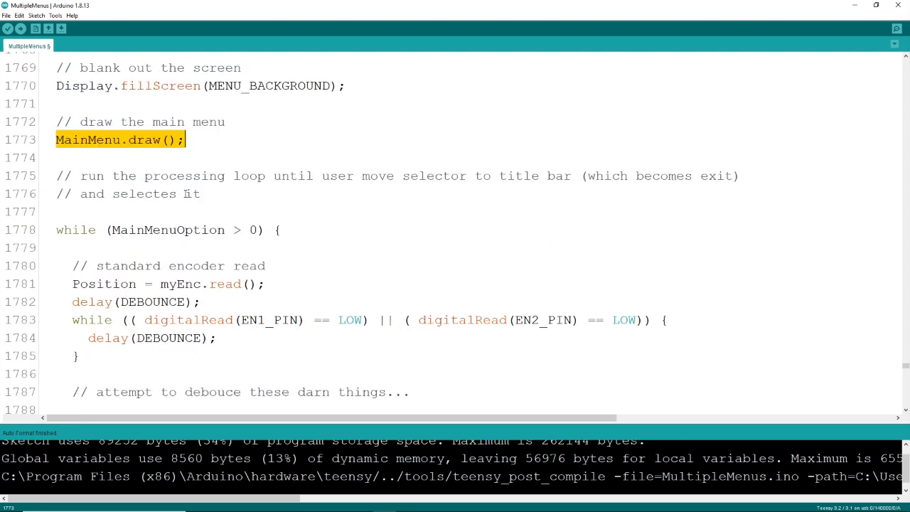
{"action": "left_click", "coordinate": [167, 230]}
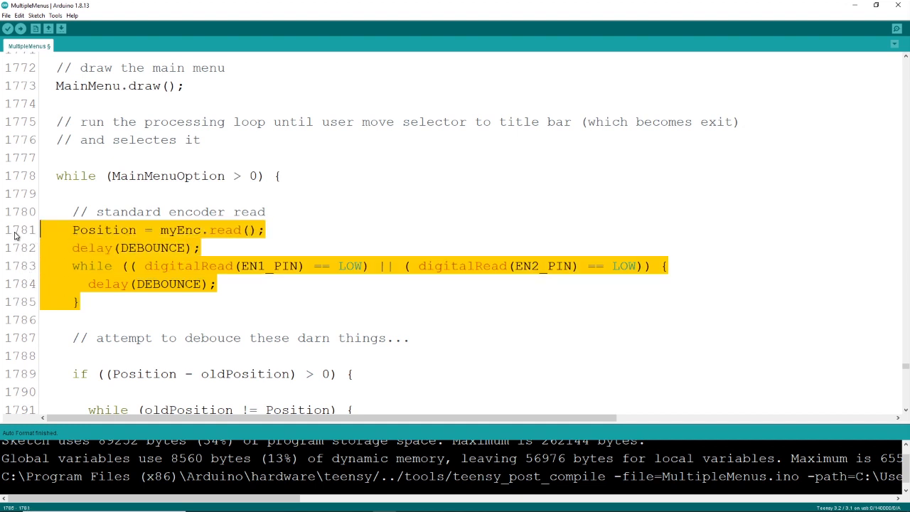
{"action": "scroll", "scroll_direction": "down", "scroll_amount": 3}
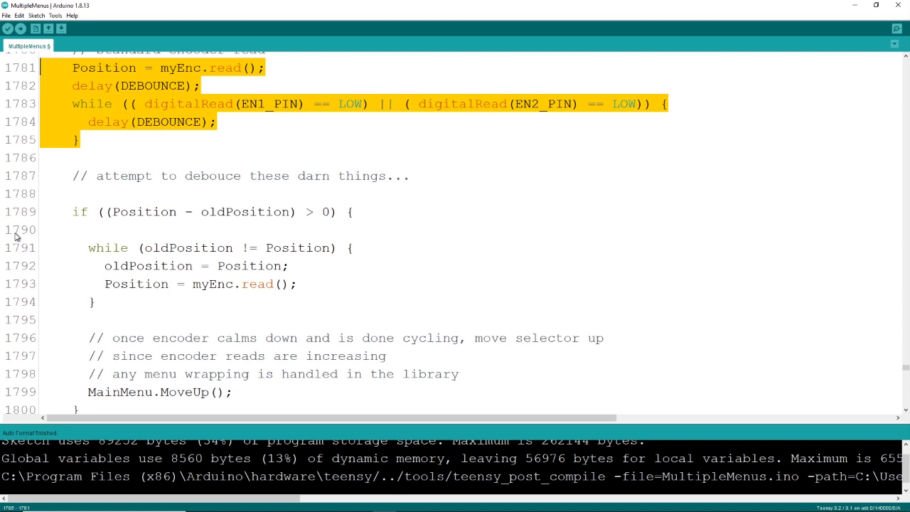
{"action": "mouse_move", "coordinate": [93, 281]}
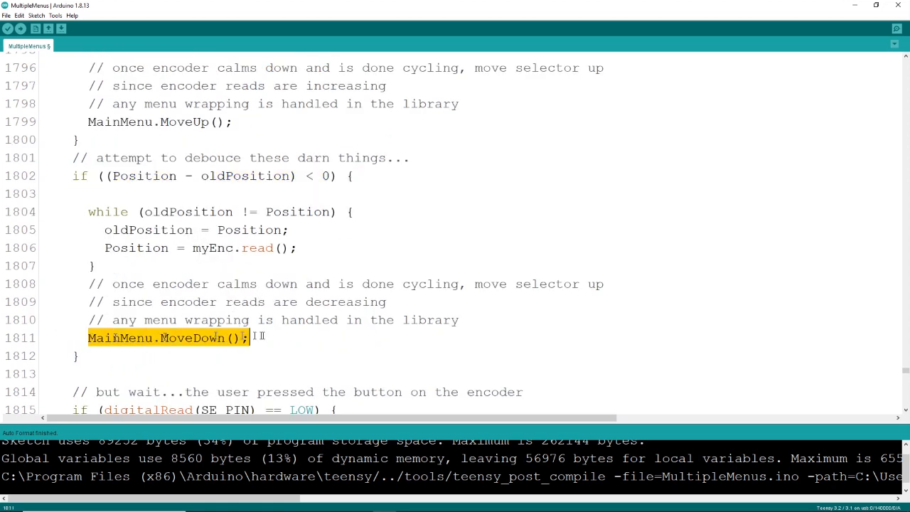
- Scroll past the main menu's option-dispatch calls to the ProcessSensorMenu() definition
{"action": "scroll", "scroll_direction": "down", "scroll_amount": 3}
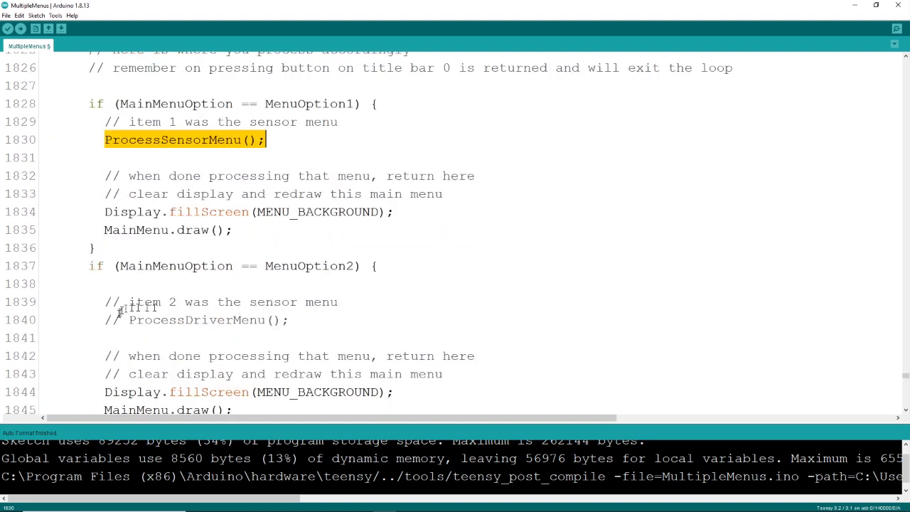
{"action": "scroll", "scroll_direction": "down", "scroll_amount": 3}
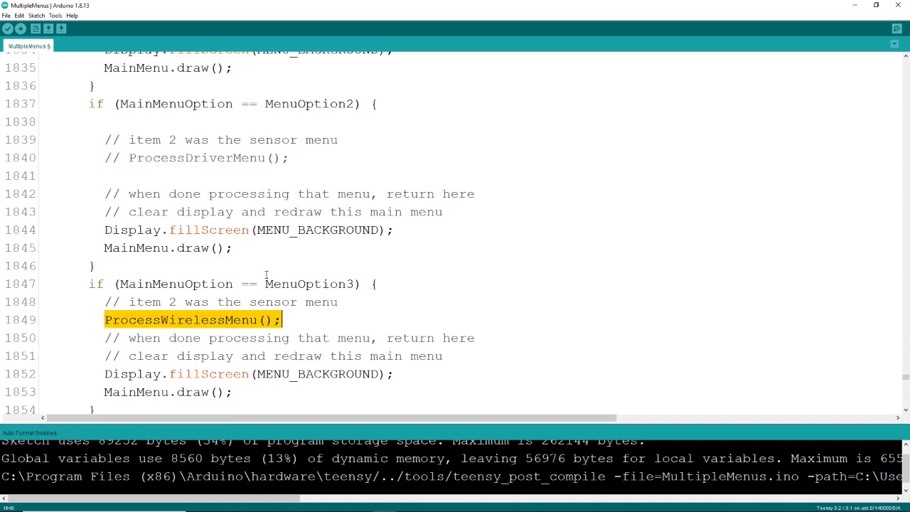
{"action": "scroll", "scroll_direction": "down", "scroll_amount": 3}
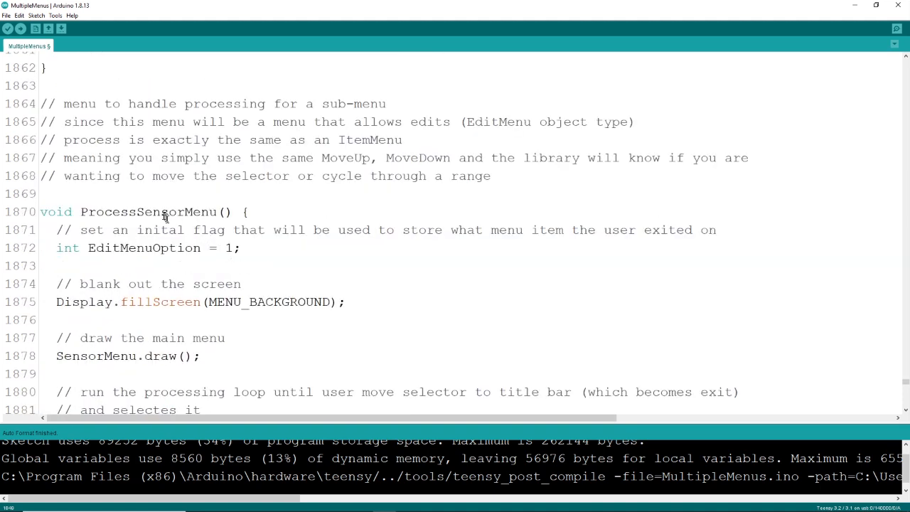
{"action": "double_click", "coordinate": [149, 212]}
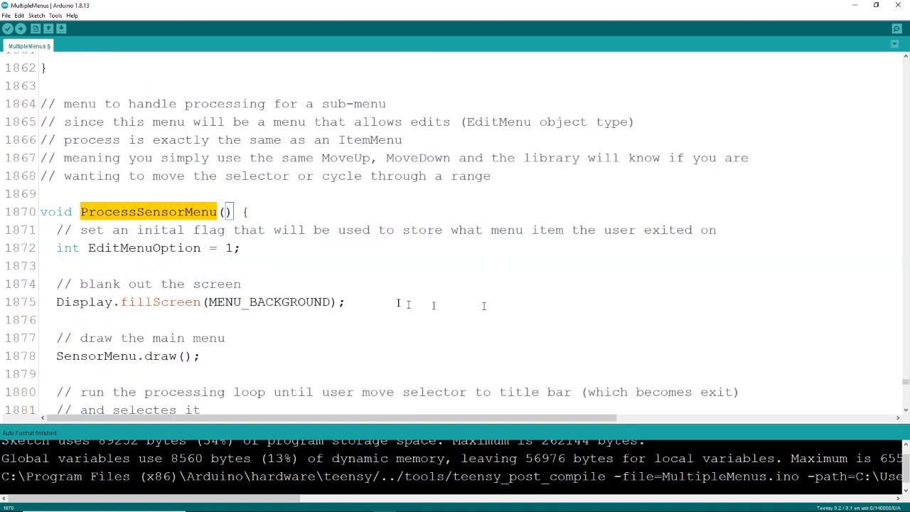
{"action": "scroll", "scroll_direction": "down", "scroll_amount": 3}
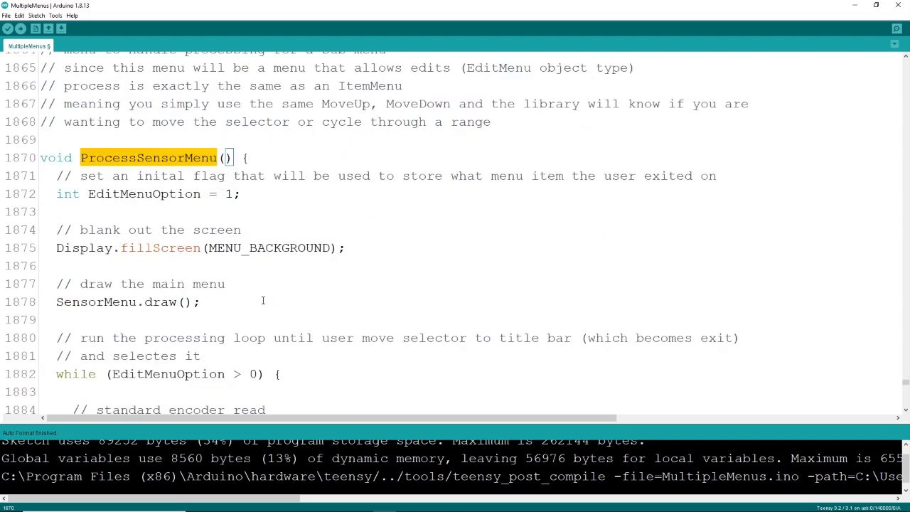
{"action": "scroll", "scroll_direction": "down", "scroll_amount": 3}
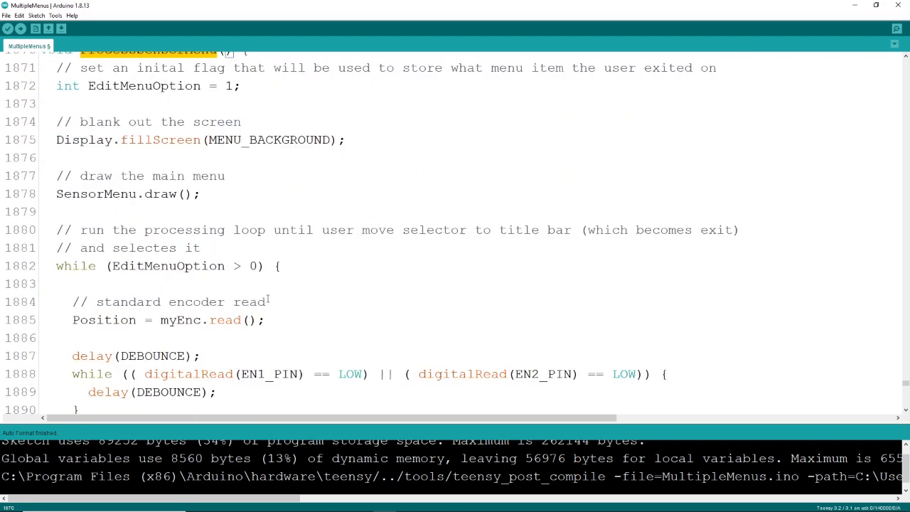
{"action": "triple_click", "coordinate": [145, 85]}
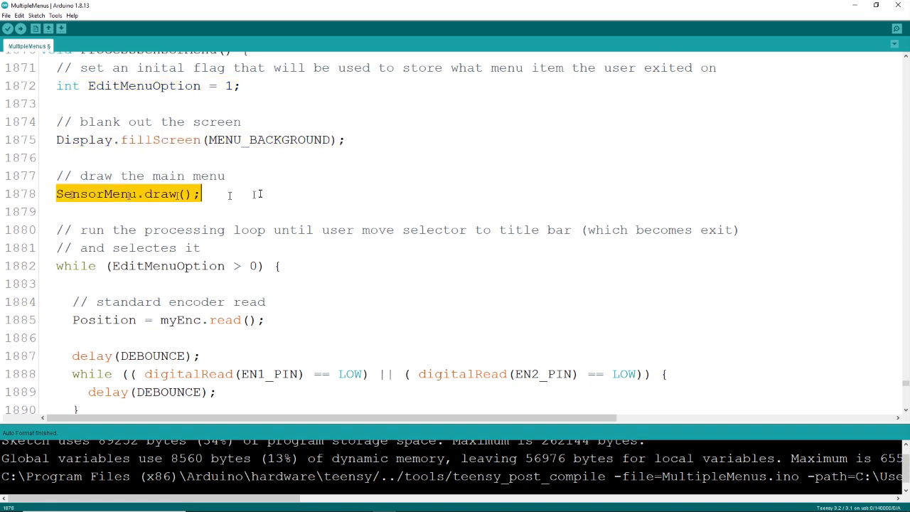
{"action": "scroll", "scroll_direction": "down", "scroll_amount": 3}
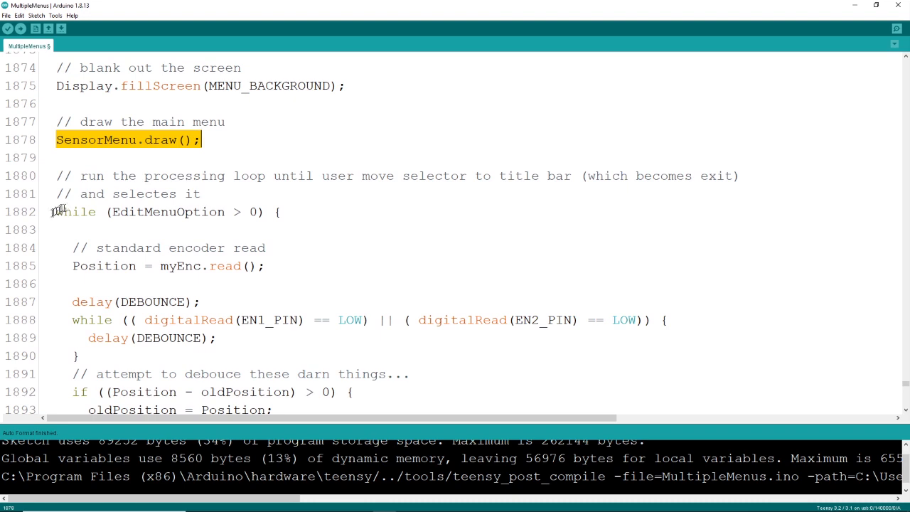
{"action": "scroll", "scroll_direction": "down", "scroll_amount": 3}
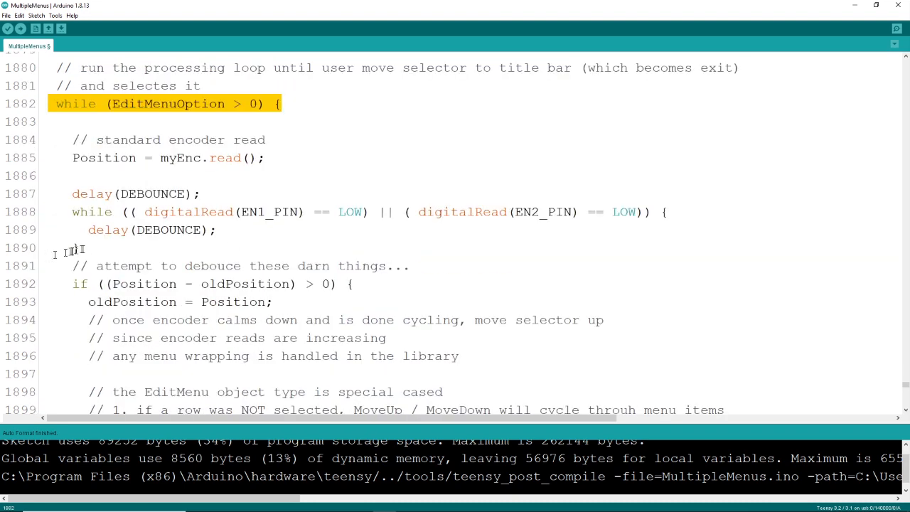
{"action": "scroll", "scroll_direction": "down", "scroll_amount": 3}
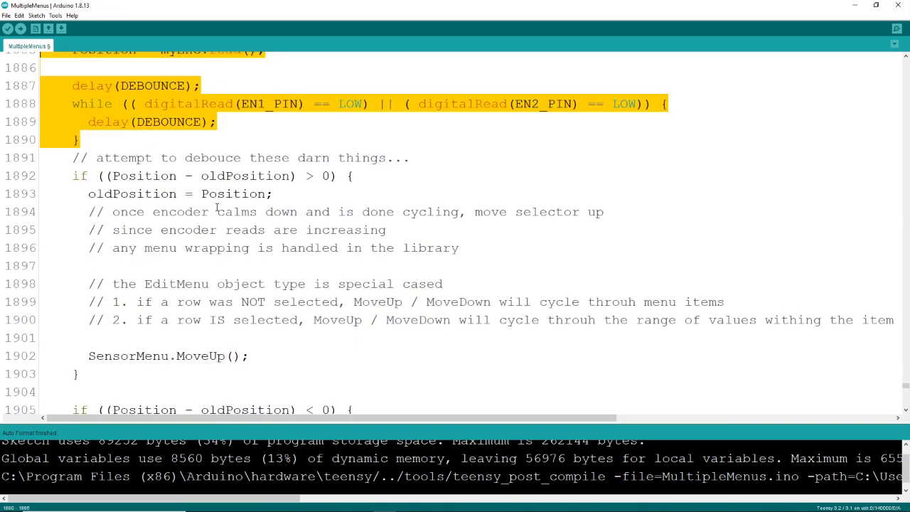
{"action": "scroll", "scroll_direction": "down", "scroll_amount": 3}
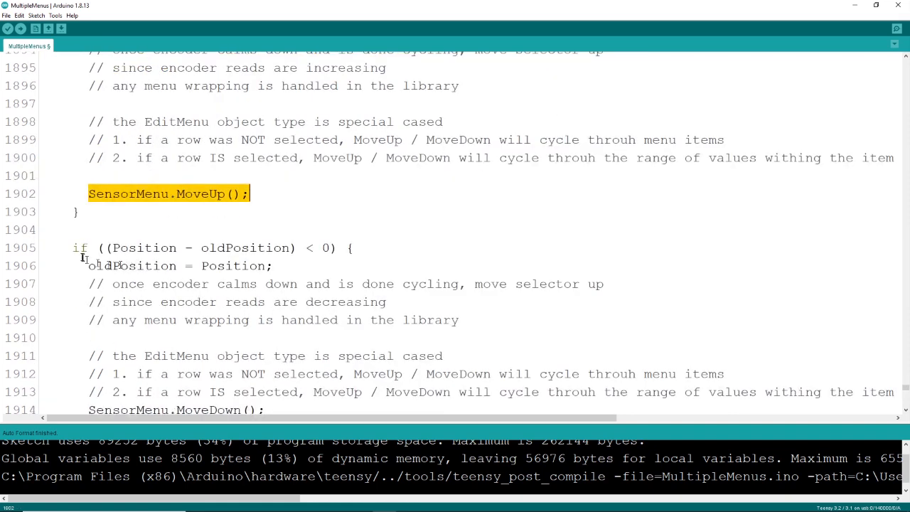
{"action": "scroll", "scroll_direction": "down", "scroll_amount": 3}
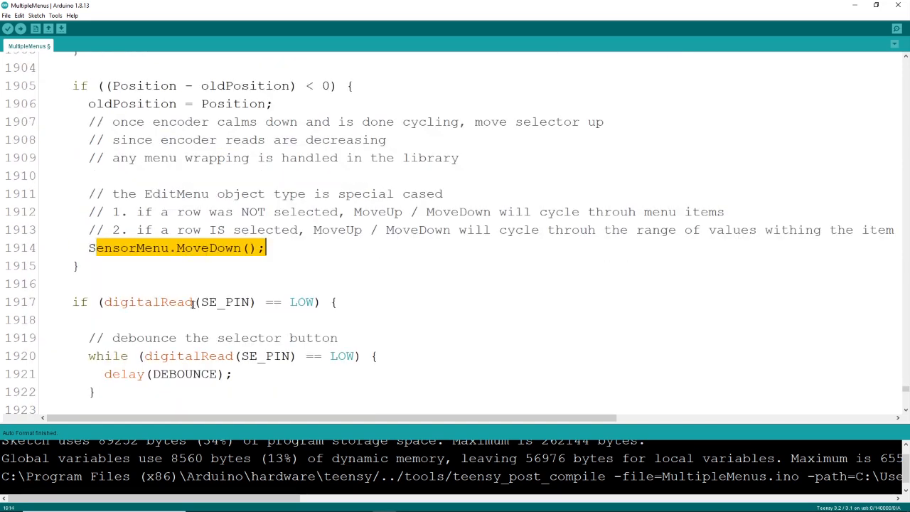
{"action": "scroll", "scroll_direction": "down", "scroll_amount": 3}
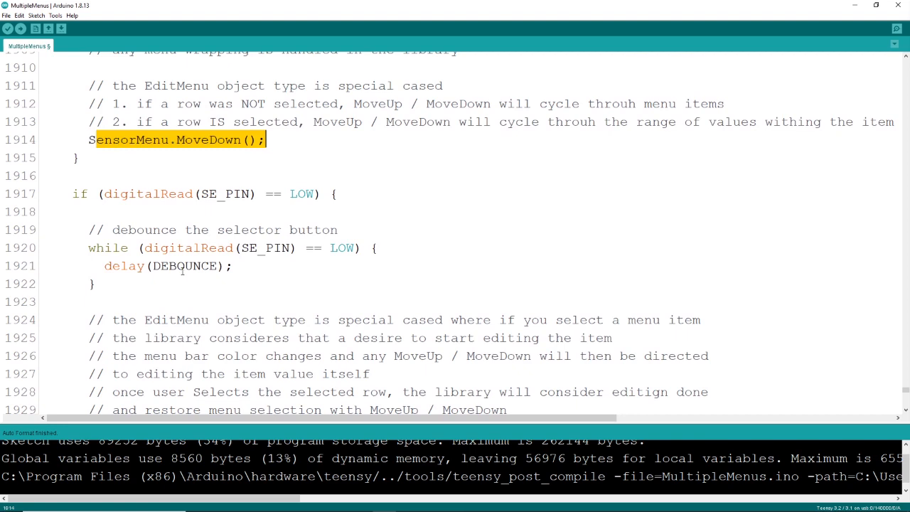
{"action": "scroll", "scroll_direction": "down", "scroll_amount": 3}
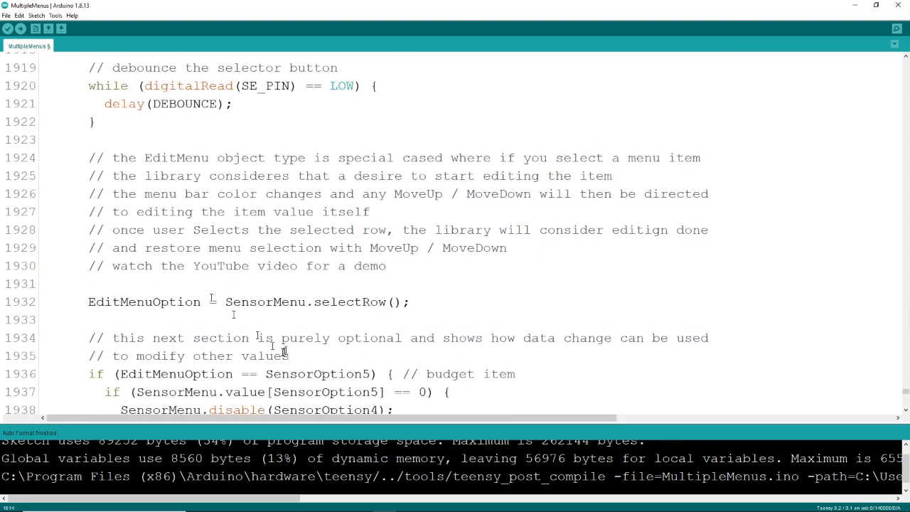
{"action": "triple_click", "coordinate": [249, 301]}
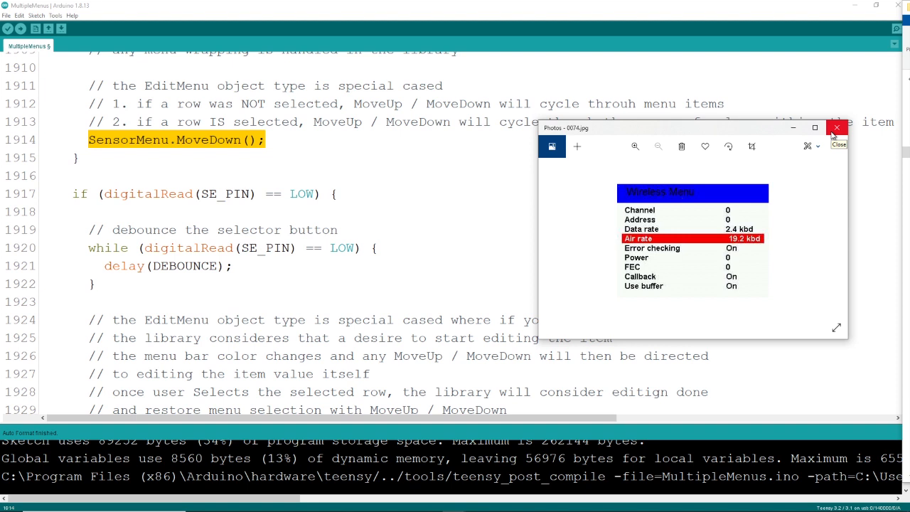
{"action": "mouse_move", "coordinate": [715, 135]}
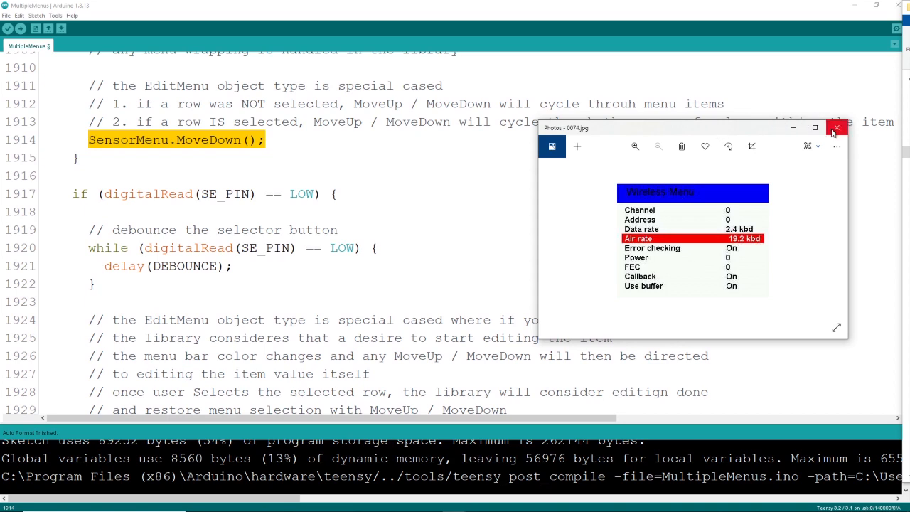
- Close the Wireless Menu photo and return to the ProcessSensorMenu code
{"action": "left_click", "coordinate": [836, 128]}
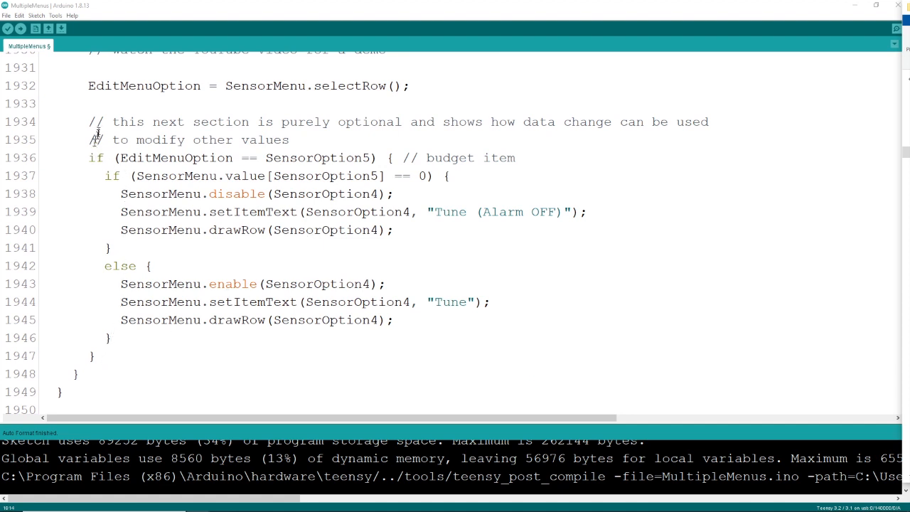
- Reword the SensorOption5 comment from 'budget item' to 'tune item' and point out setItemText
{"action": "left_click_drag", "start_coordinate": [88, 121], "coordinate": [97, 355]}
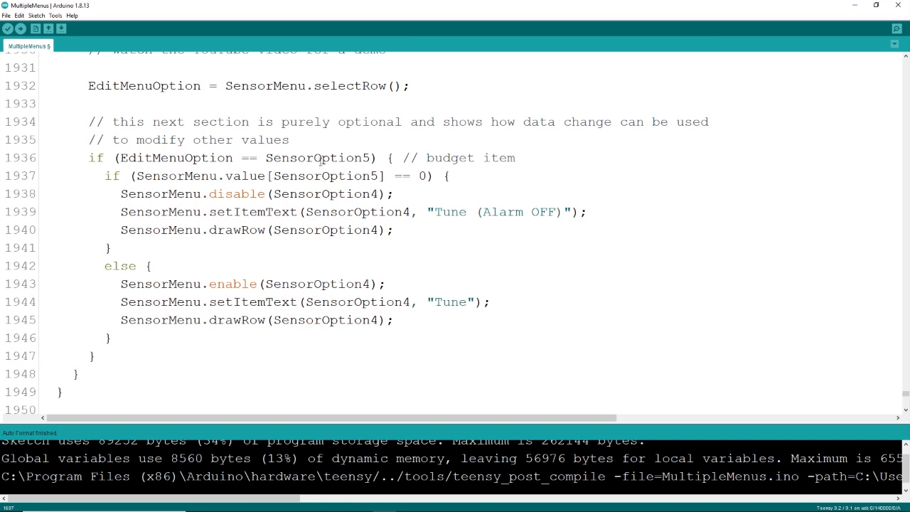
{"action": "double_click", "coordinate": [452, 156]}
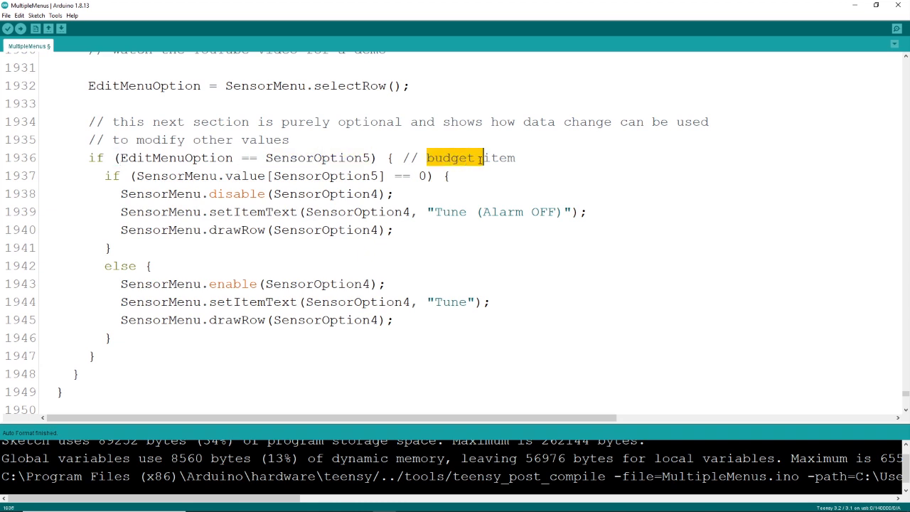
{"action": "key", "text": "Delete"}
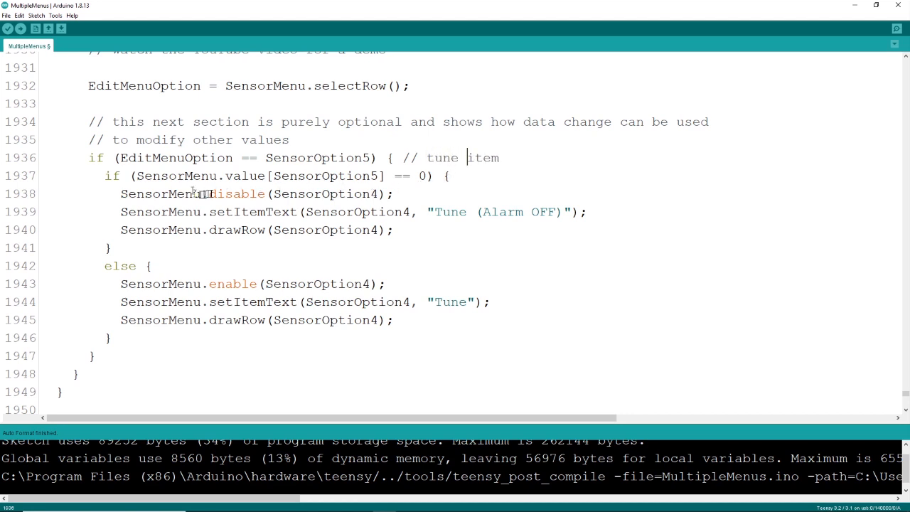
{"action": "double_click", "coordinate": [252, 210]}
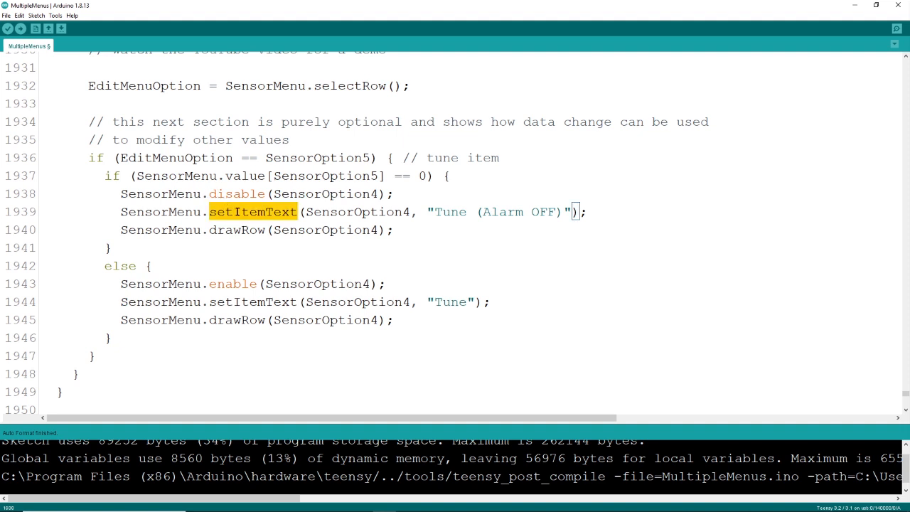
{"action": "left_click", "coordinate": [120, 230]}
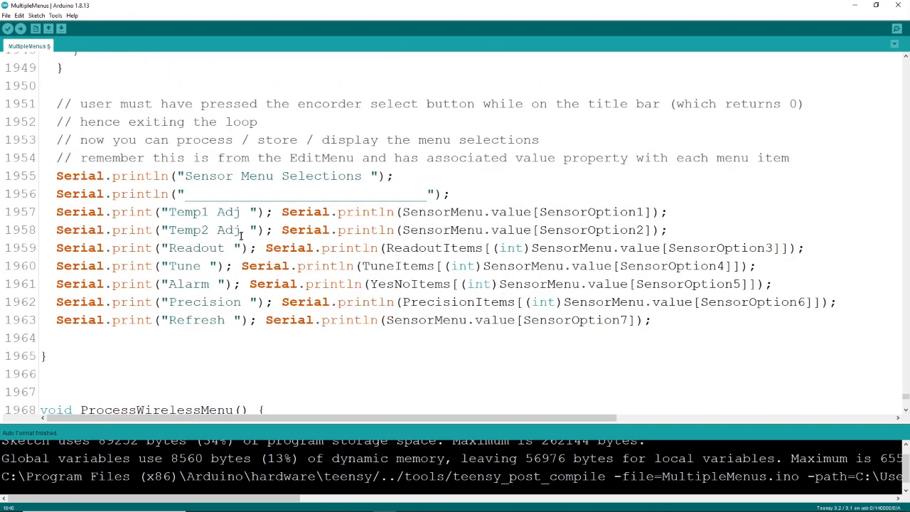
{"action": "left_click_drag", "start_coordinate": [57, 176], "coordinate": [651, 319]}
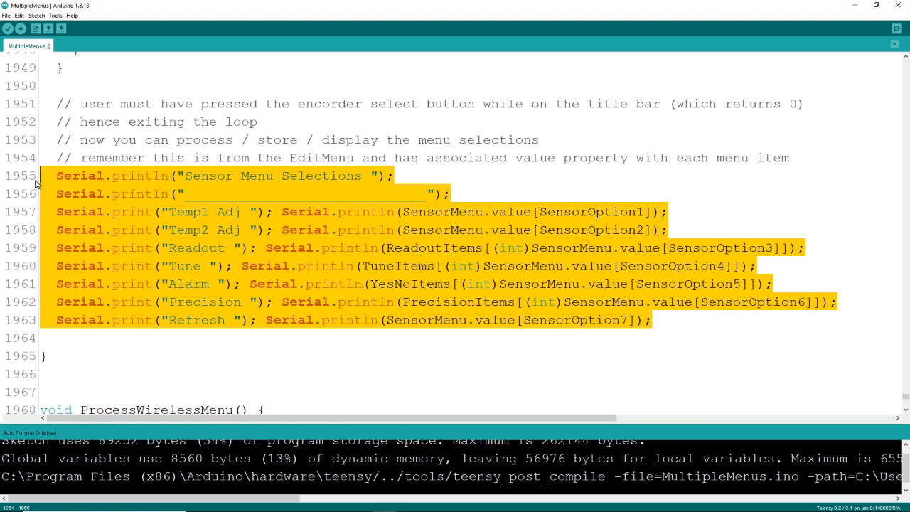
{"action": "mouse_move", "coordinate": [652, 249]}
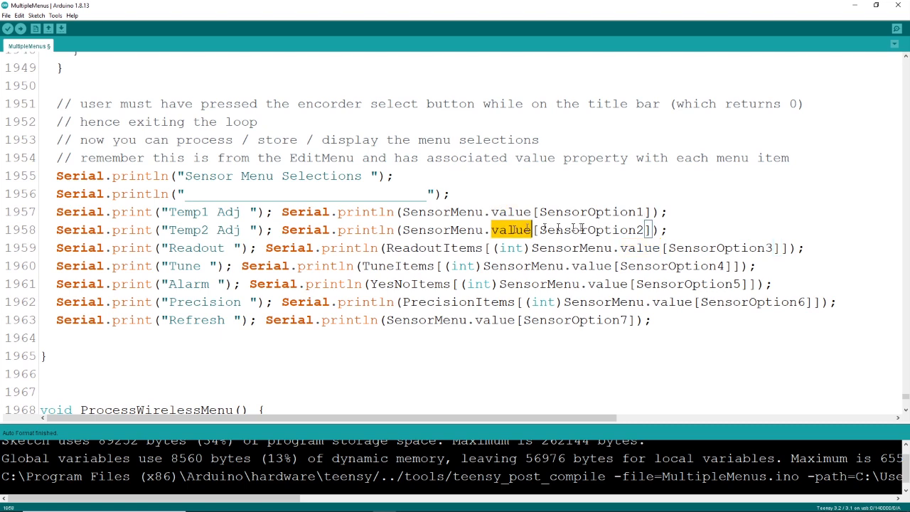
{"action": "double_click", "coordinate": [591, 210]}
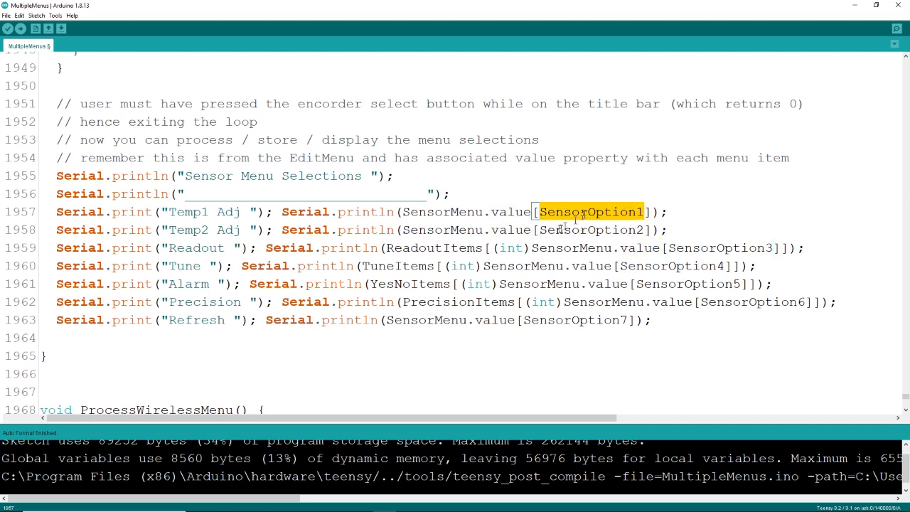
{"action": "scroll", "scroll_direction": "down", "scroll_amount": 3}
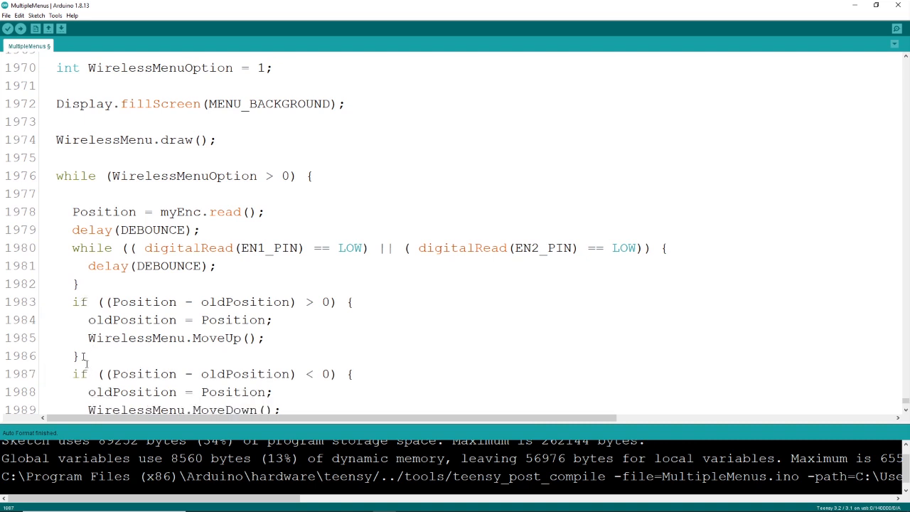
{"action": "scroll", "scroll_direction": "down", "scroll_amount": 3}
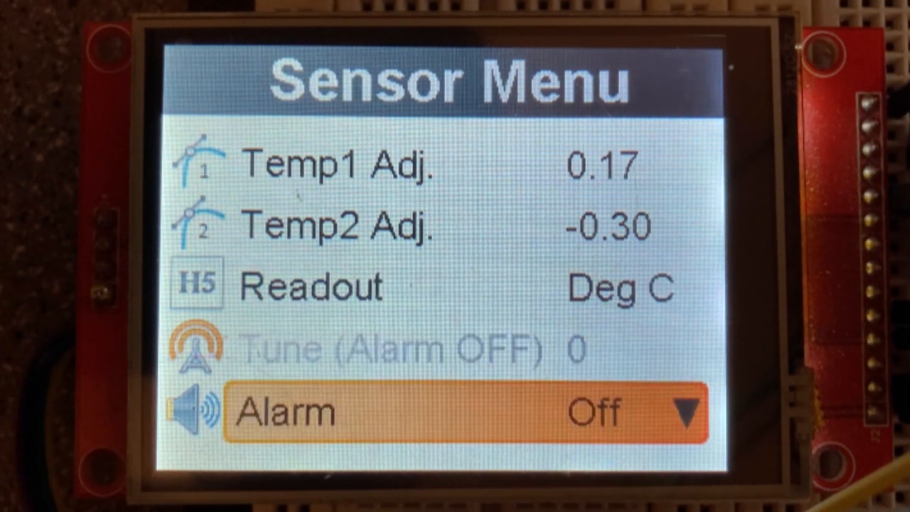
- Scroll through the Sensor Menu, exit it, and scroll the Wireless Menu down to Use pullups
{"action": "scroll", "scroll_direction": "down", "scroll_amount": 3}
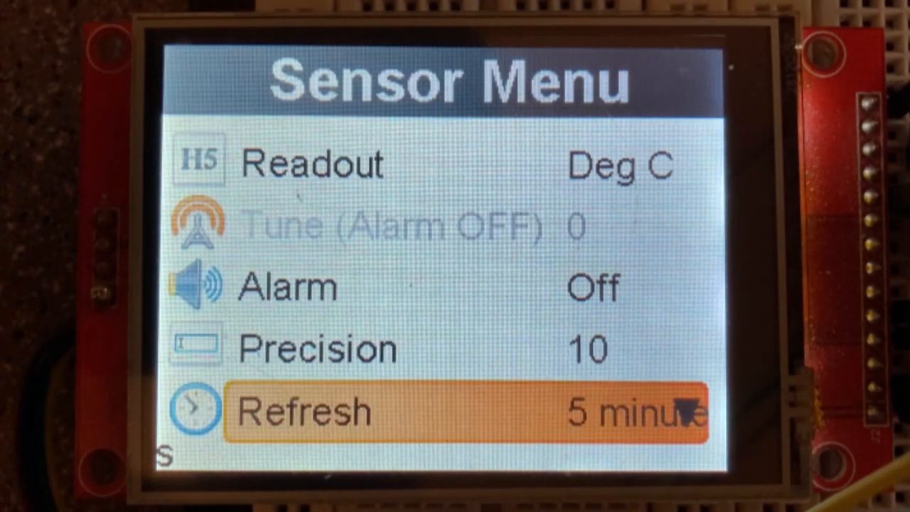
{"action": "key", "text": "up"}
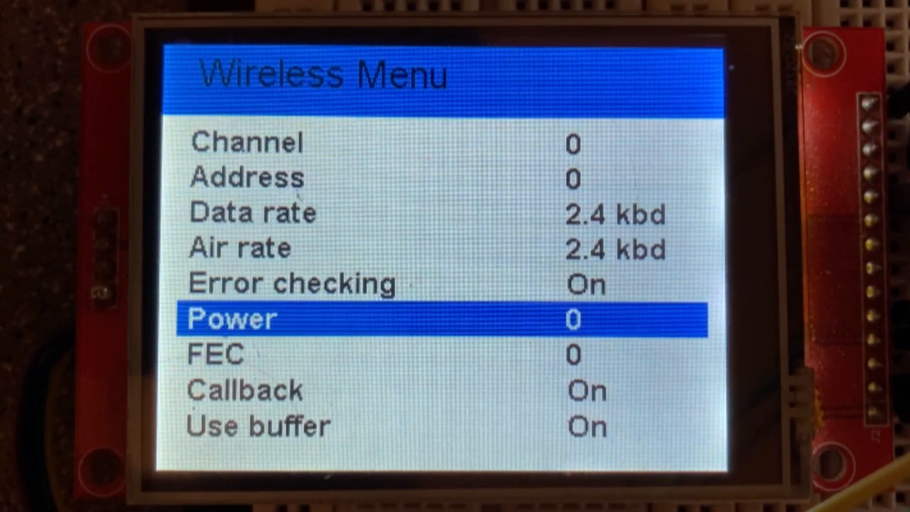
{"action": "scroll", "scroll_direction": "down", "scroll_amount": 3}
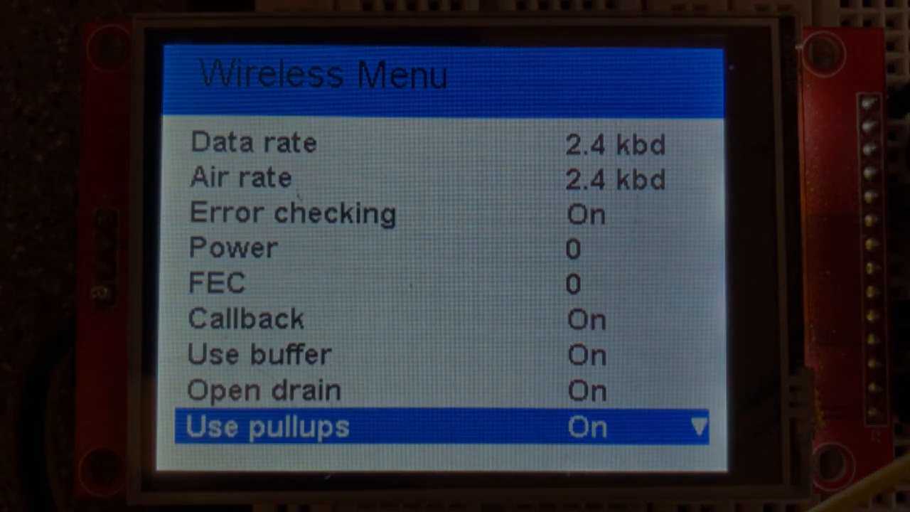